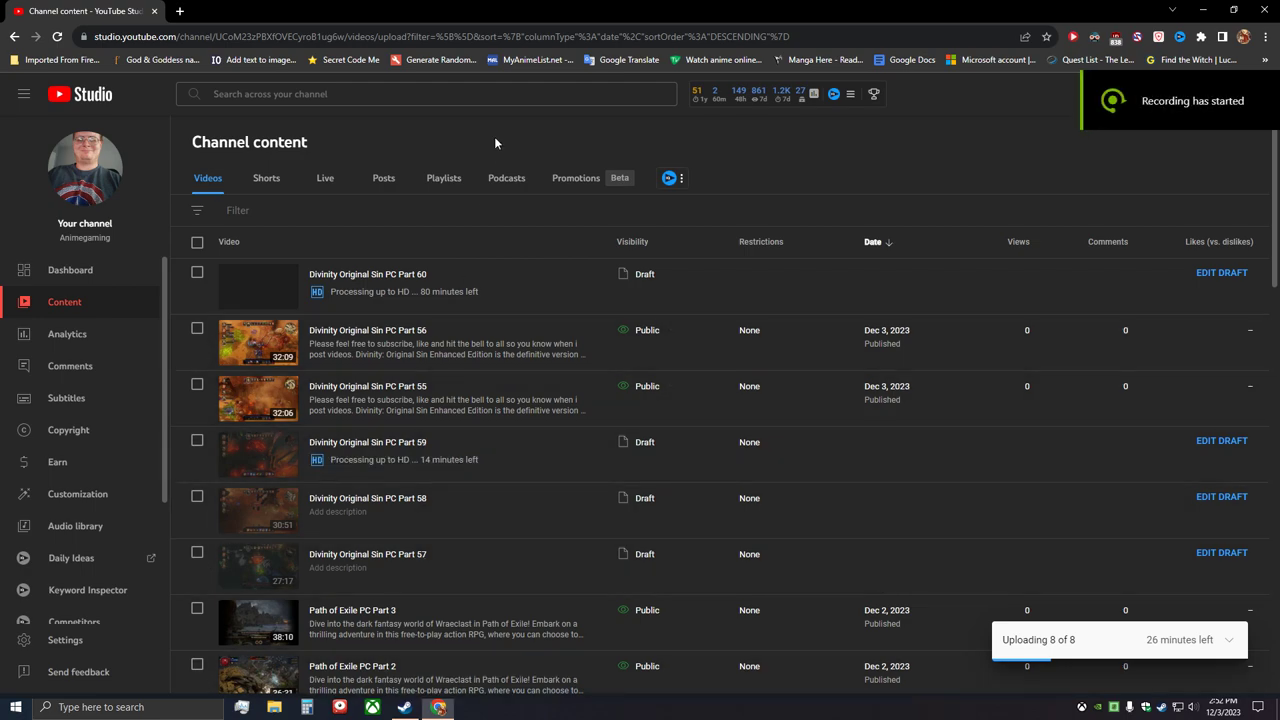
pyautogui.moveTo(476, 248)
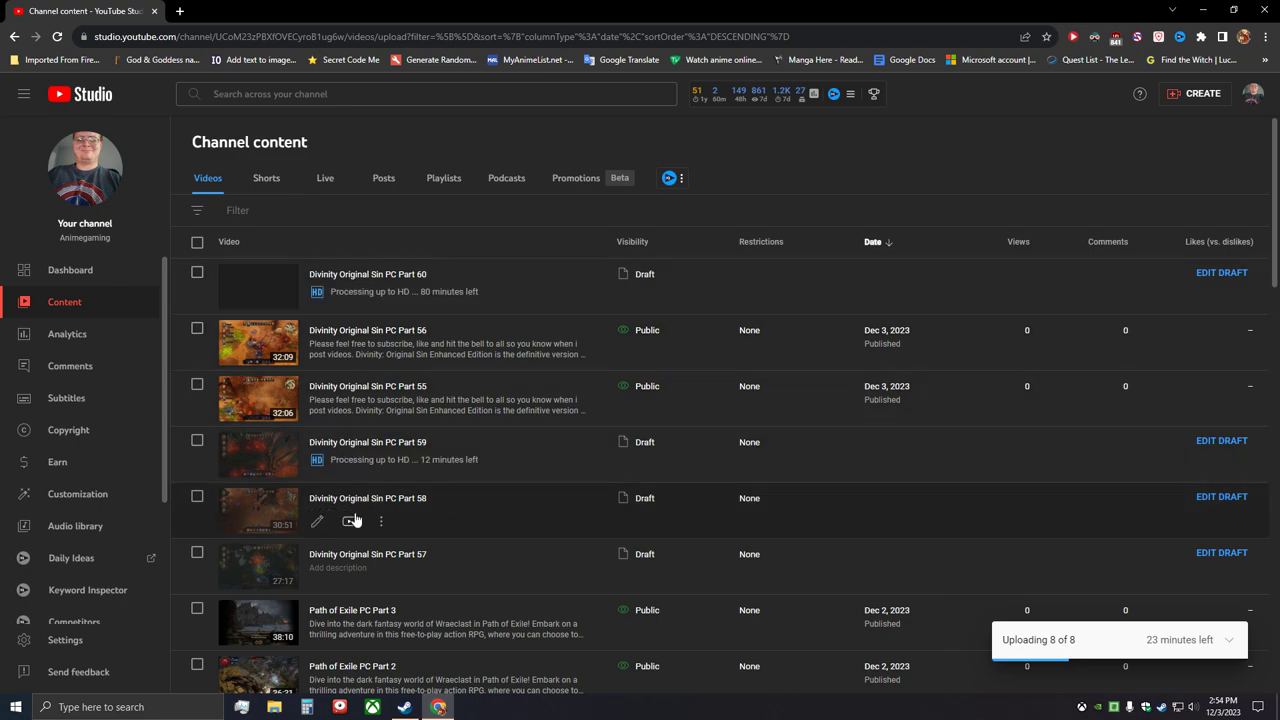
pyautogui.moveTo(548, 257)
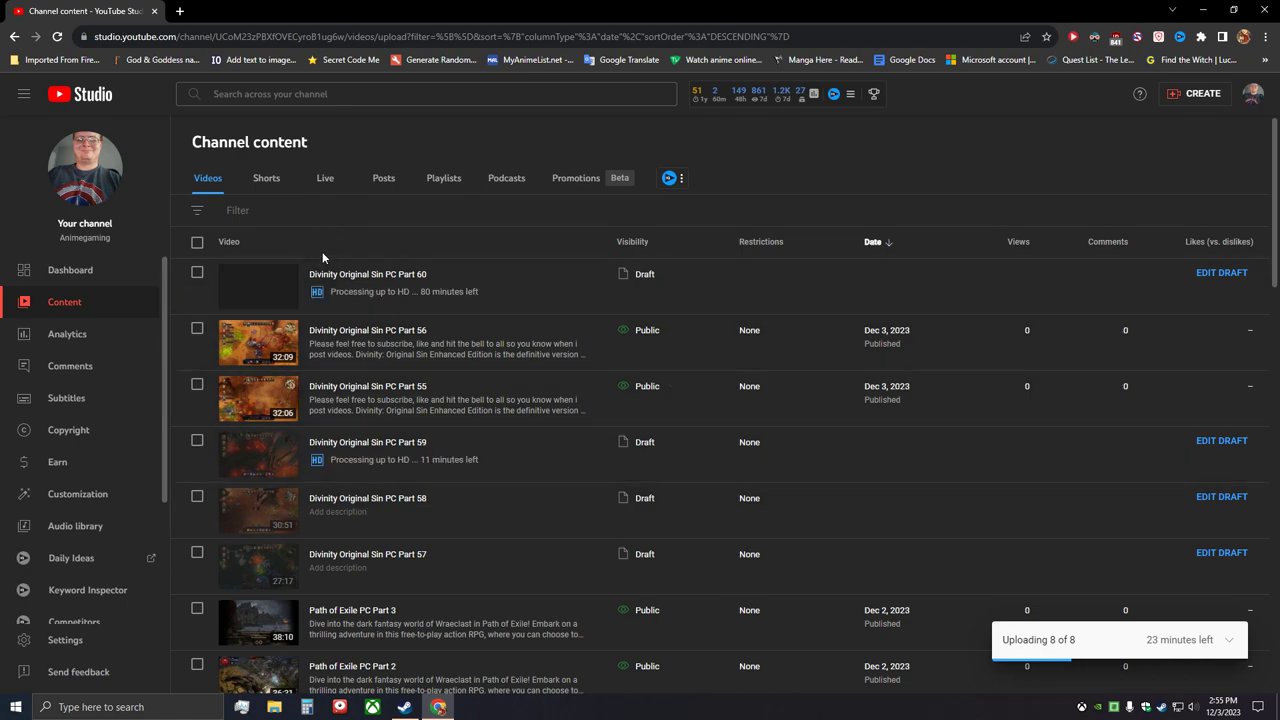
# - Scroll down through the library collections sidebar, selecting one entry along the way
pyautogui.scroll(-3)
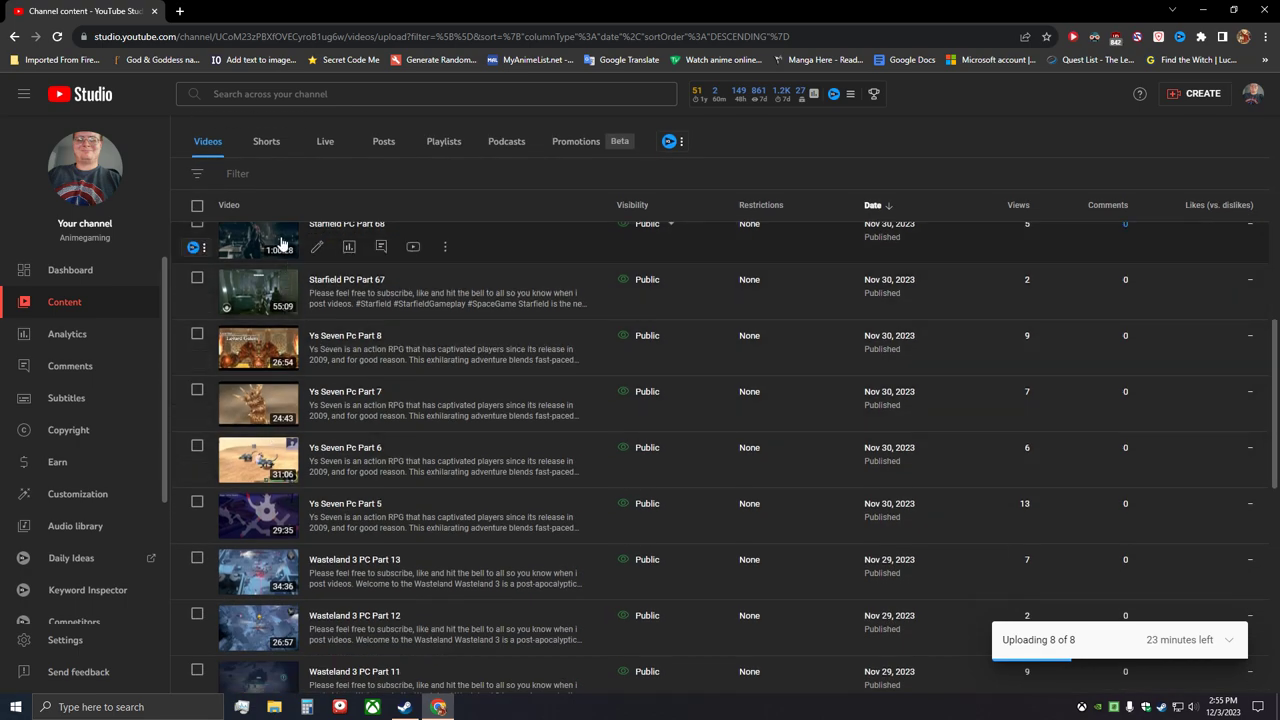
pyautogui.scroll(-3)
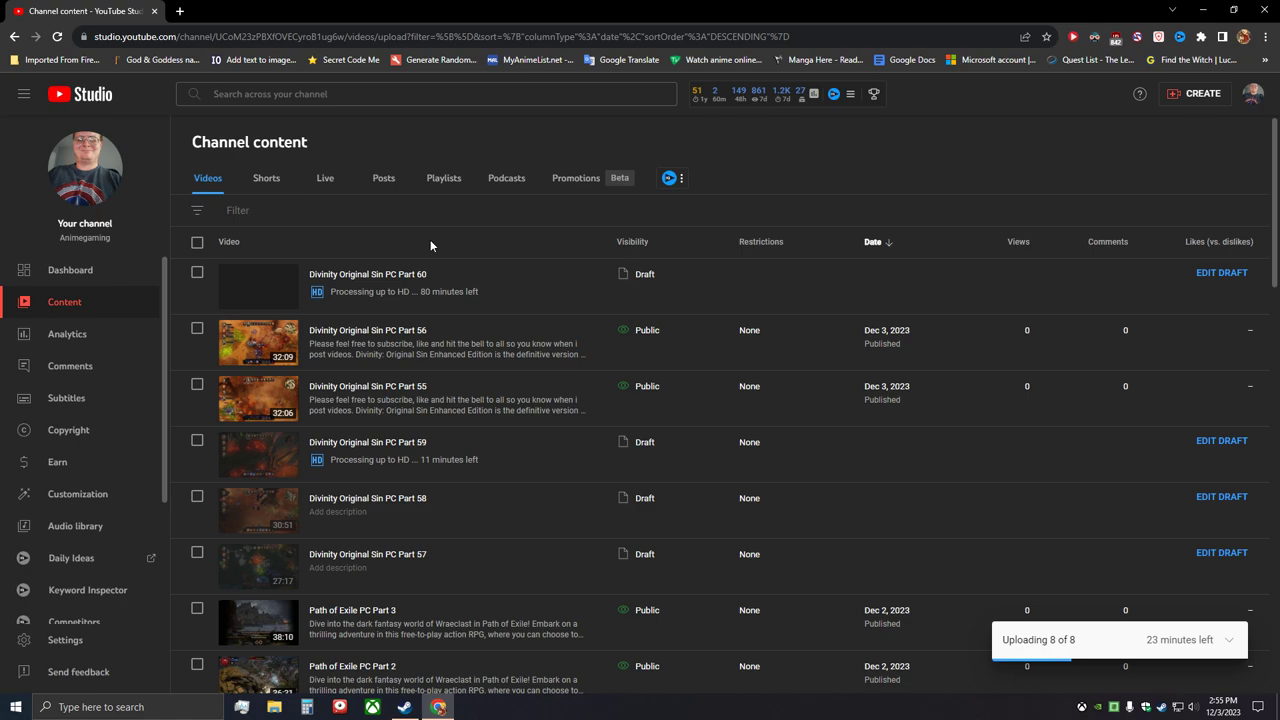
pyautogui.moveTo(450, 248)
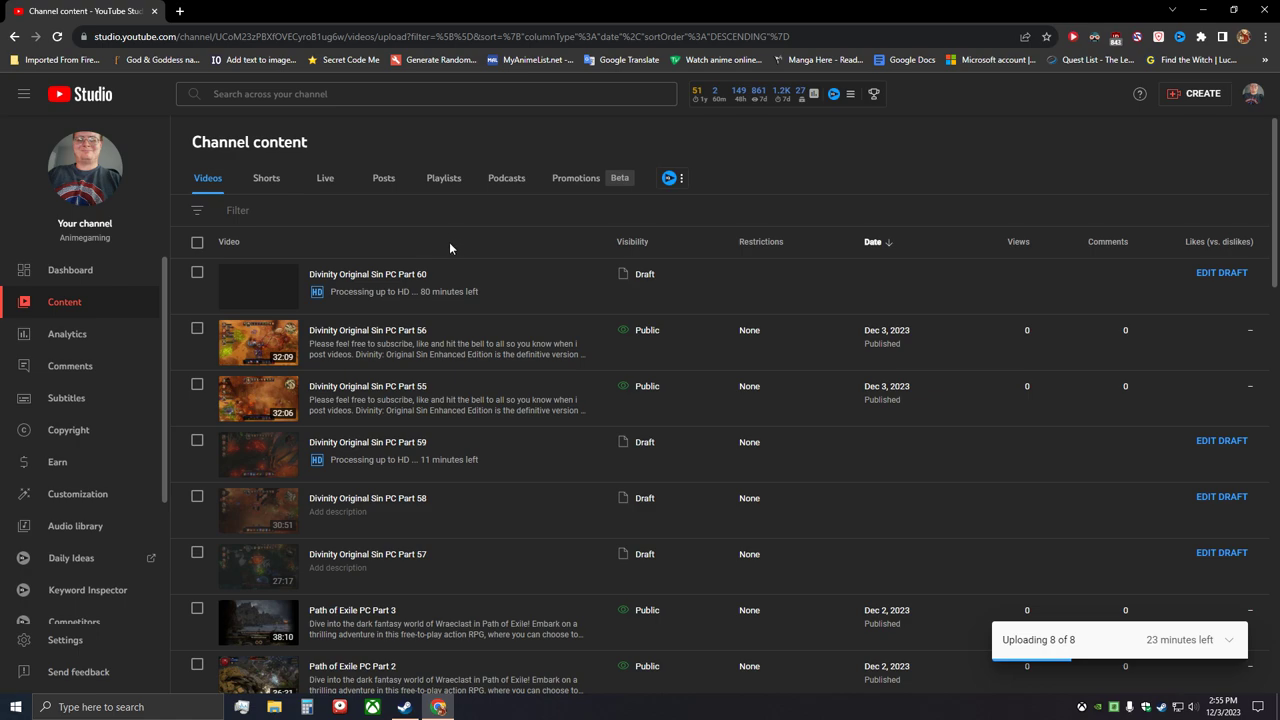
pyautogui.moveTo(454, 243)
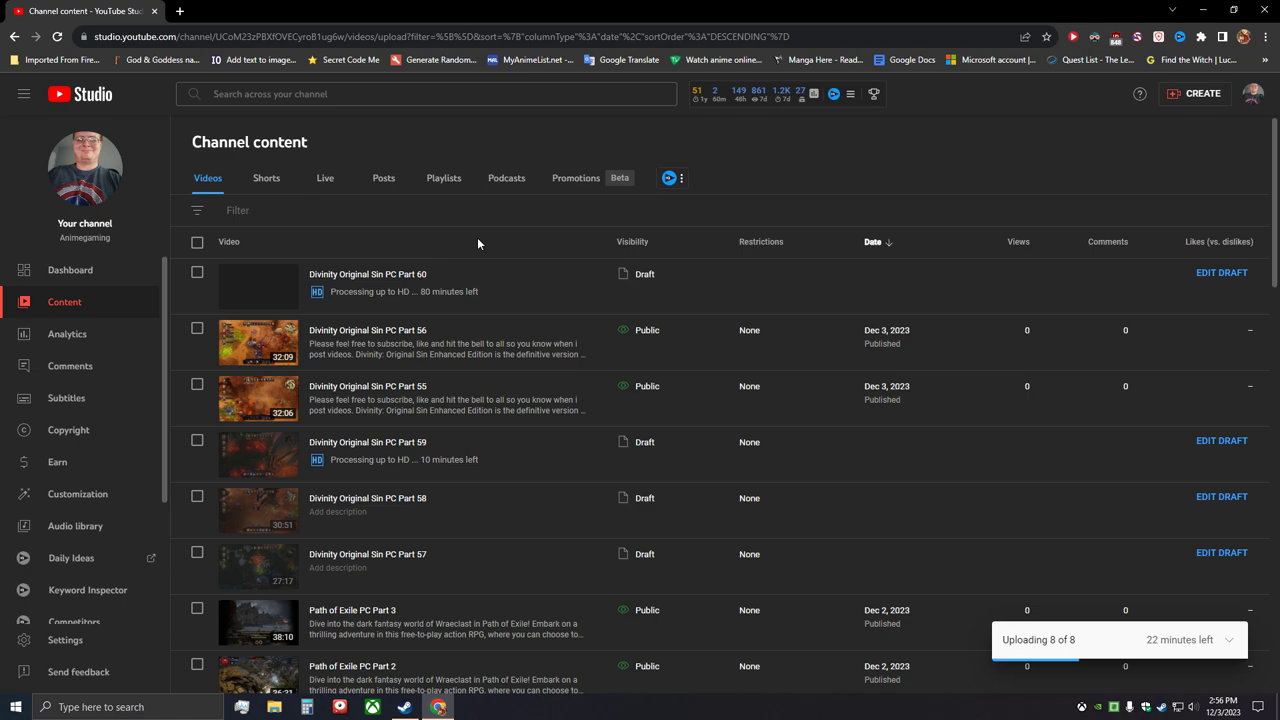
pyautogui.moveTo(463, 243)
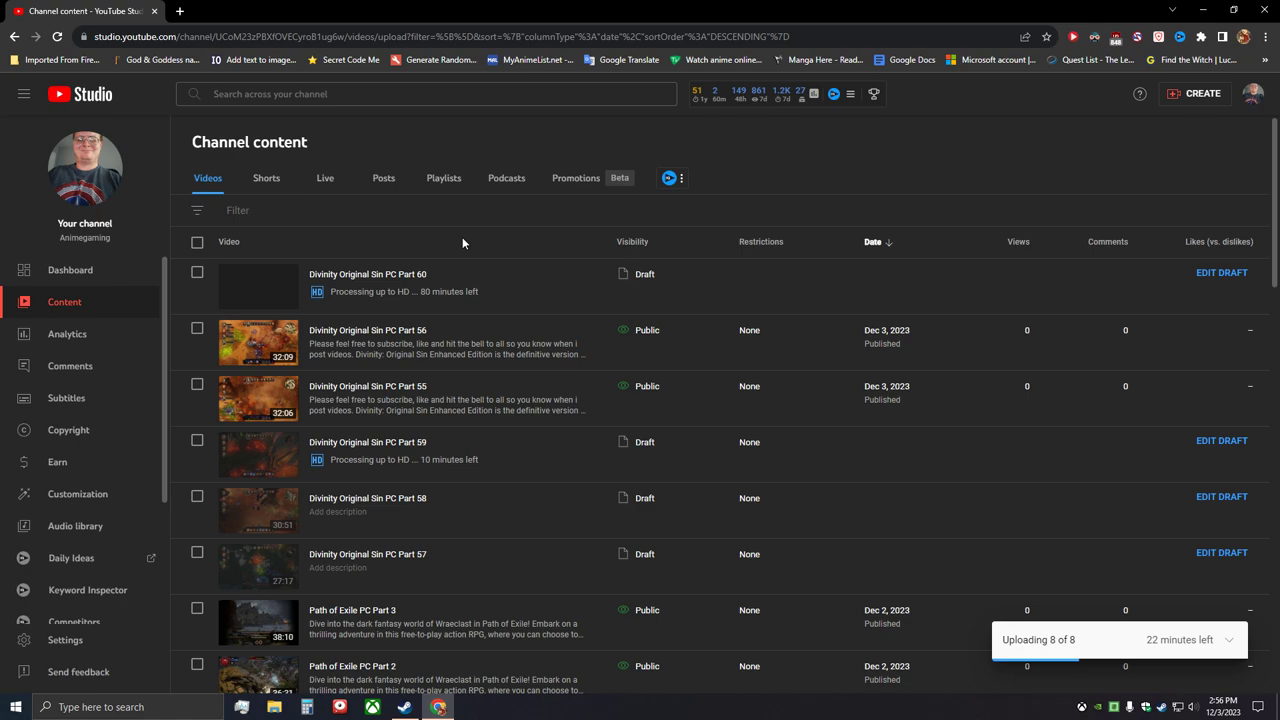
pyautogui.moveTo(460, 238)
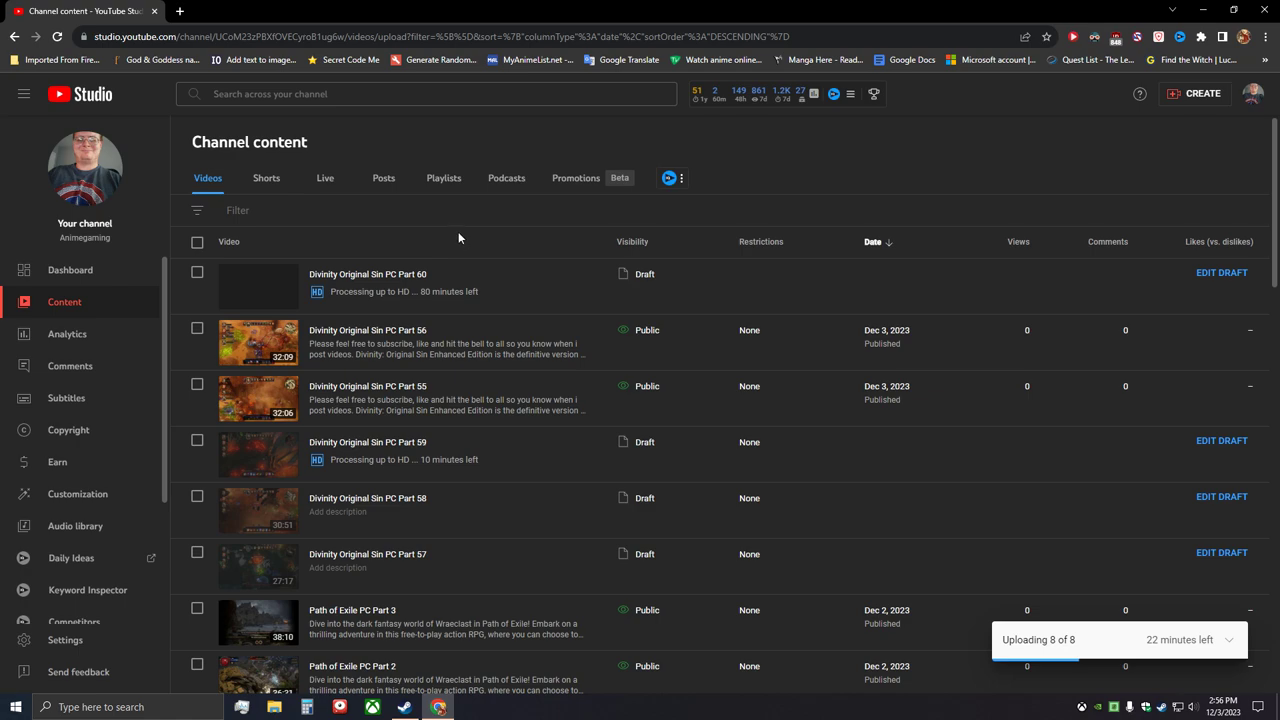
pyautogui.moveTo(463, 246)
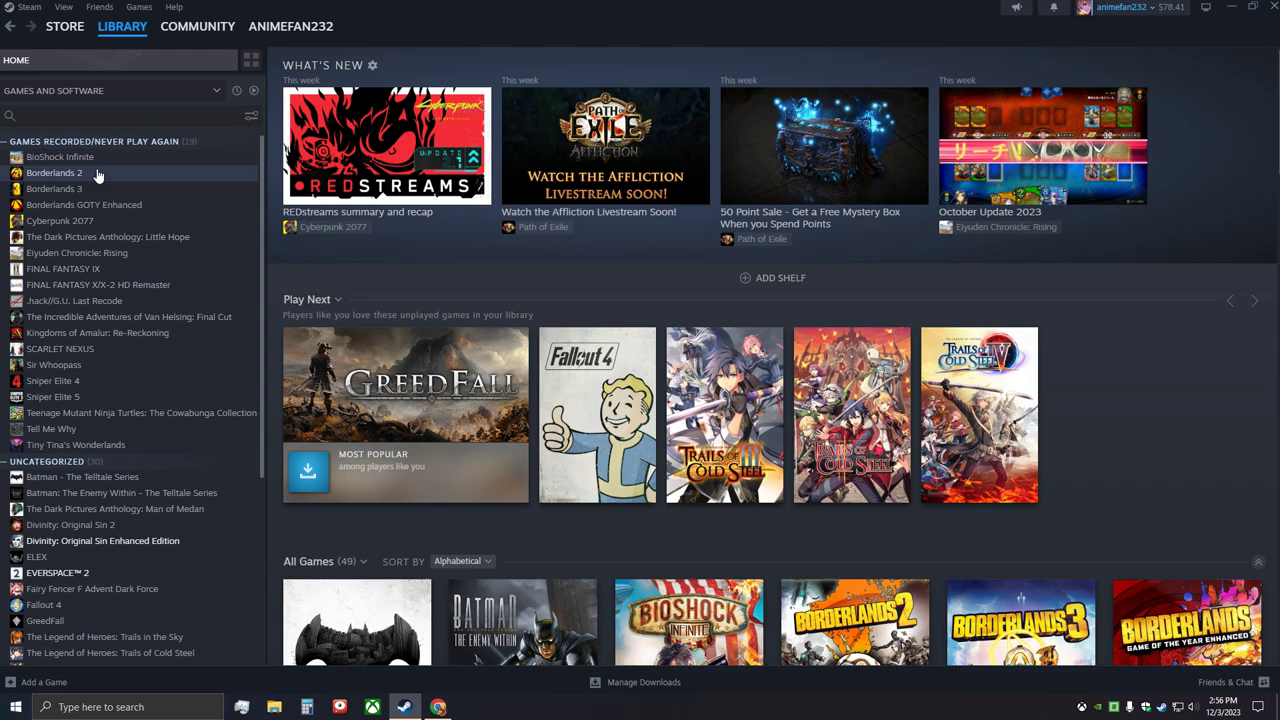
pyautogui.moveTo(100, 444)
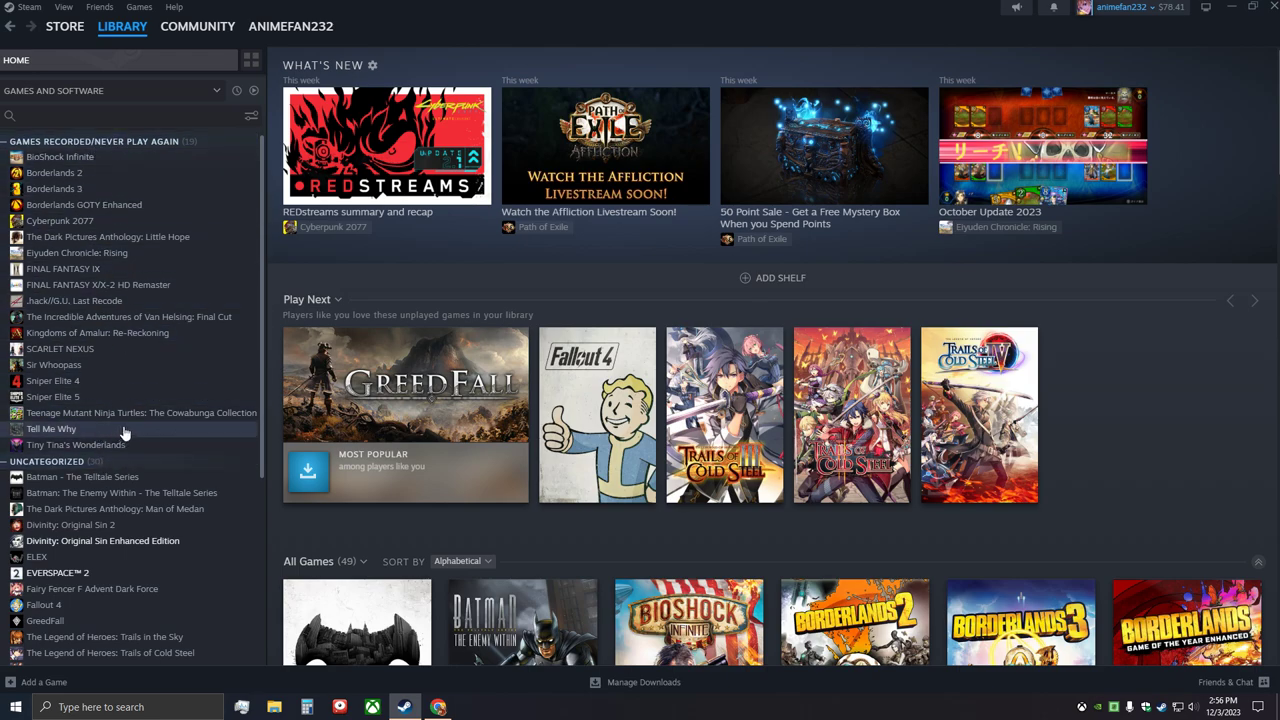
pyautogui.moveTo(127, 408)
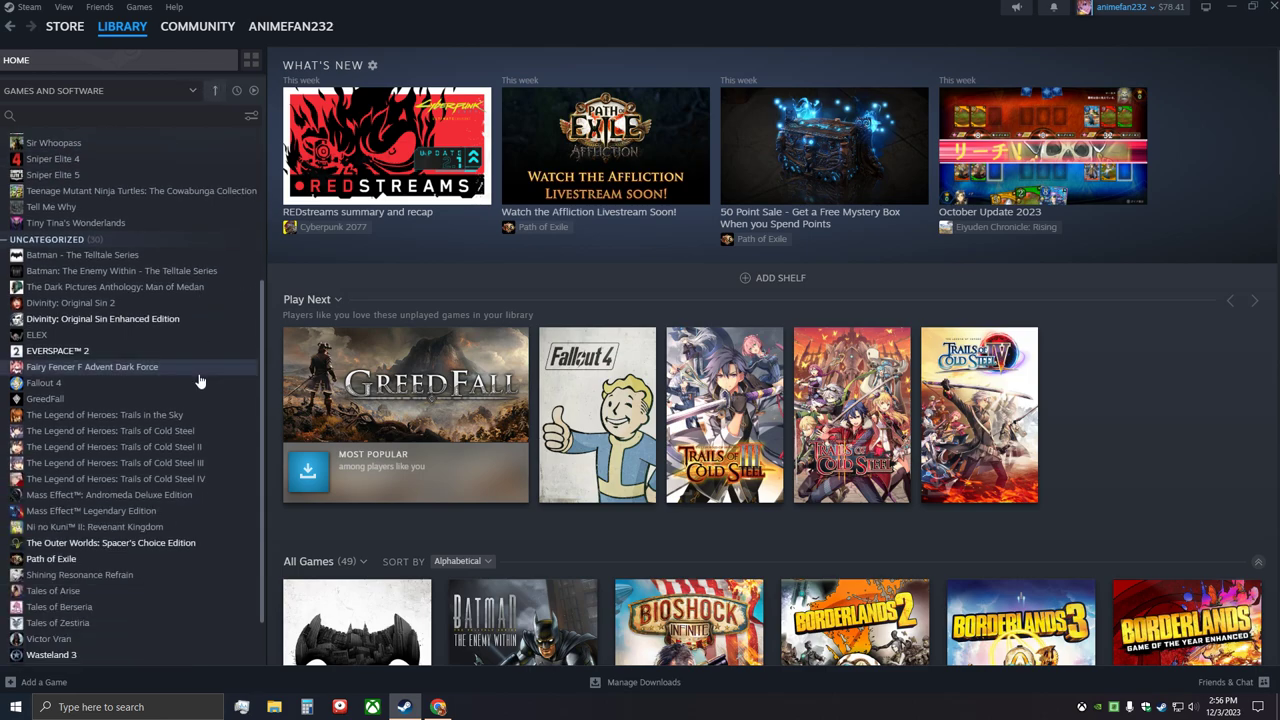
pyautogui.scroll(-3)
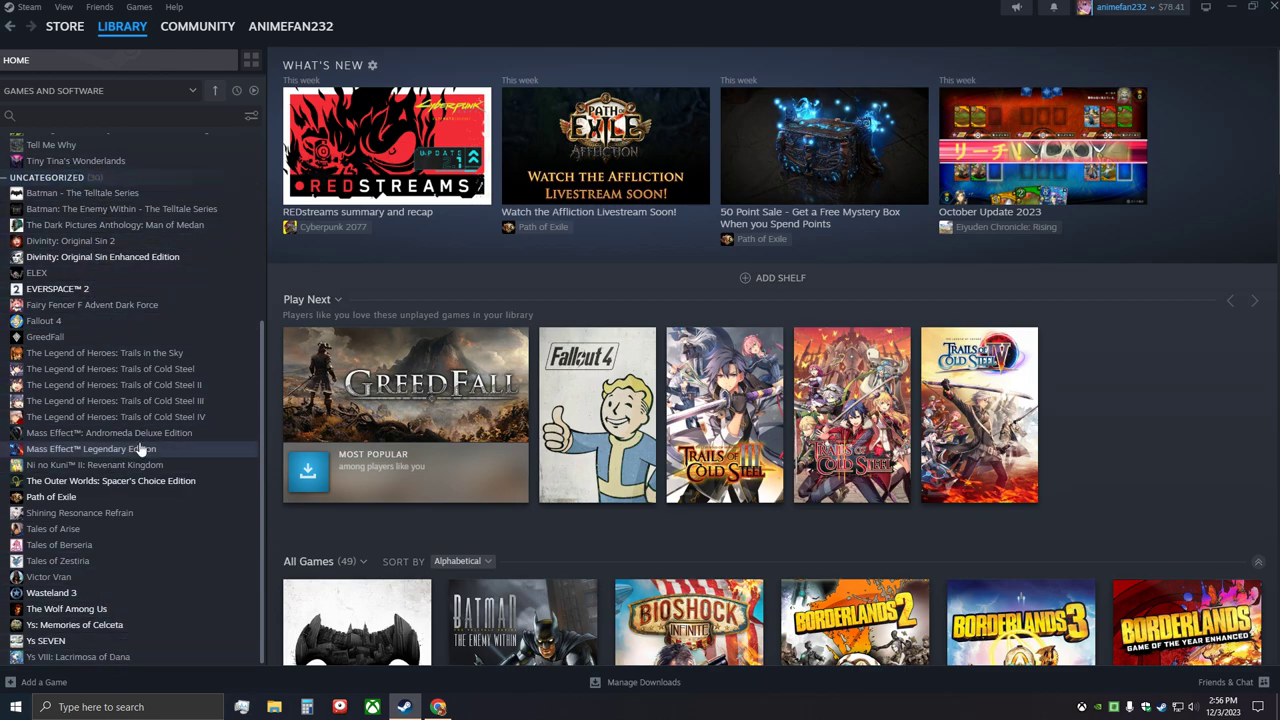
pyautogui.moveTo(160, 528)
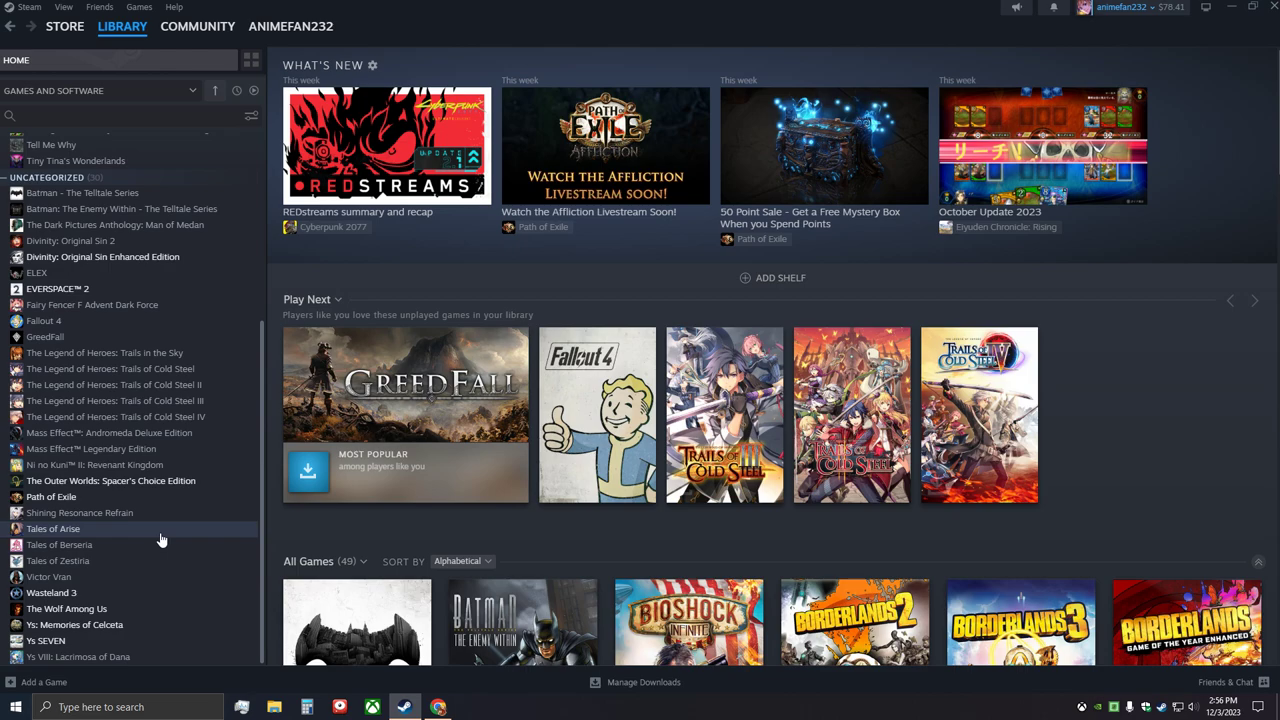
pyautogui.moveTo(162, 540)
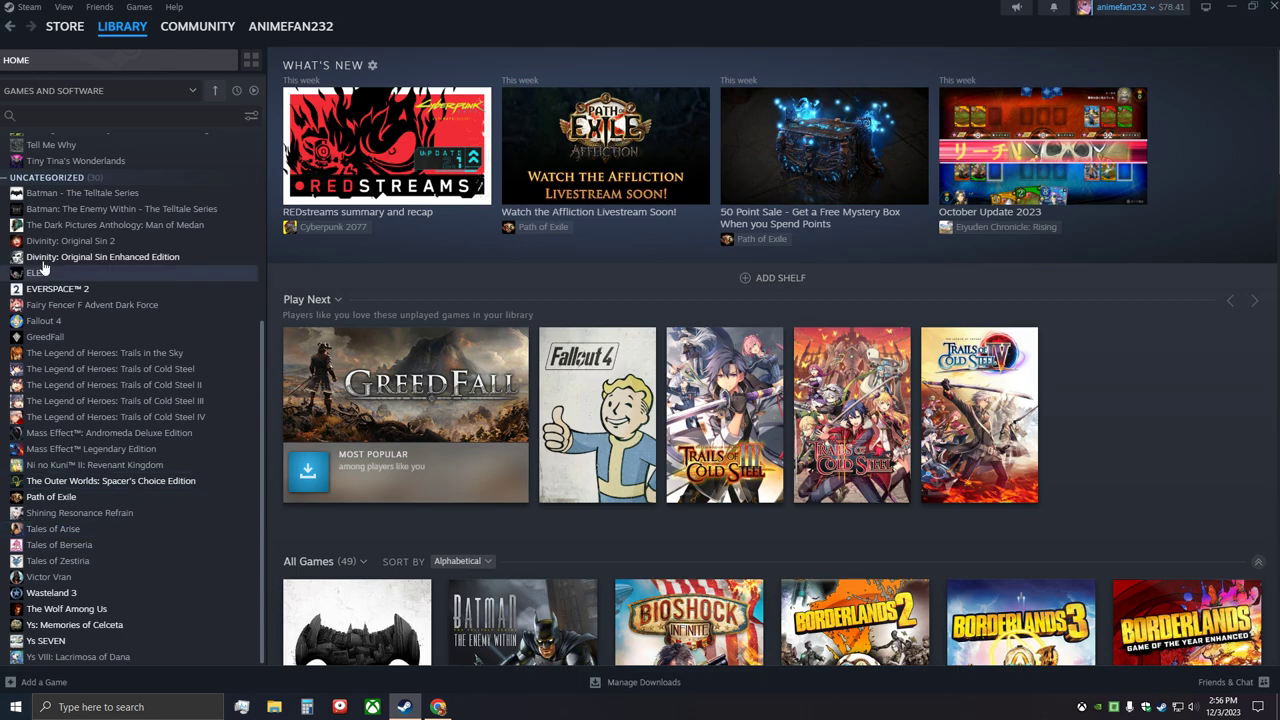
pyautogui.moveTo(210, 465)
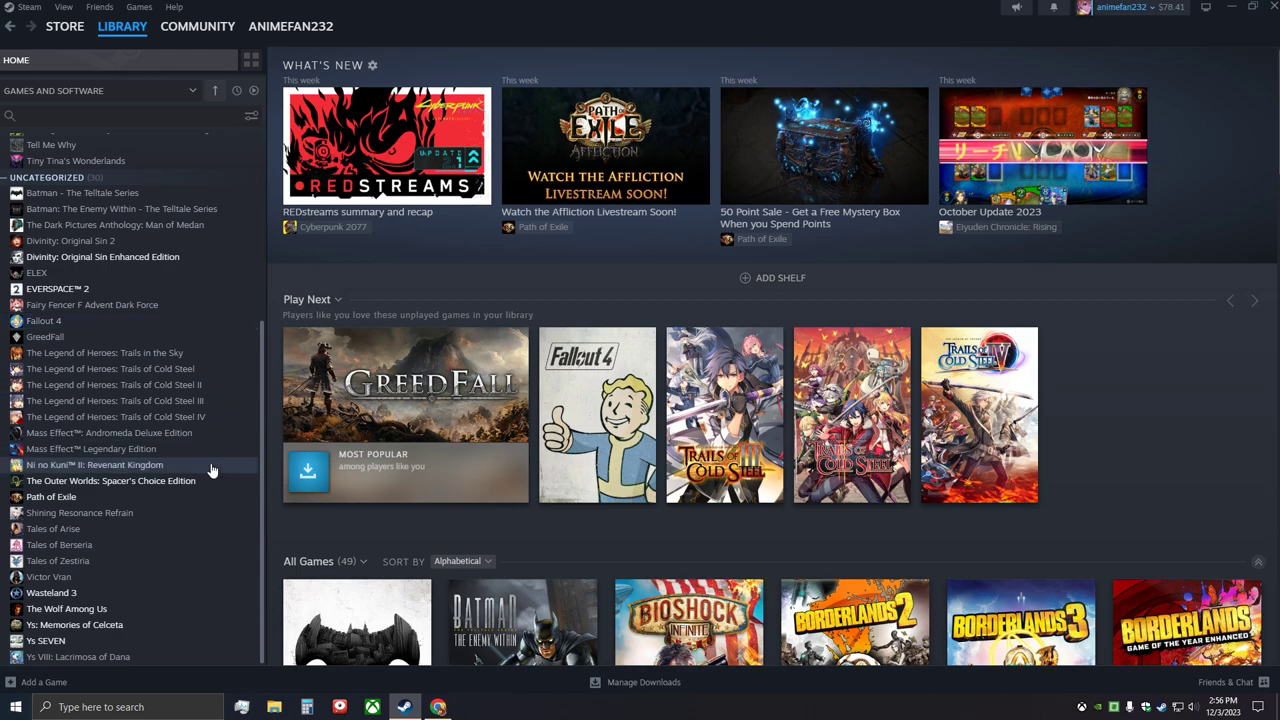
pyautogui.moveTo(100, 272)
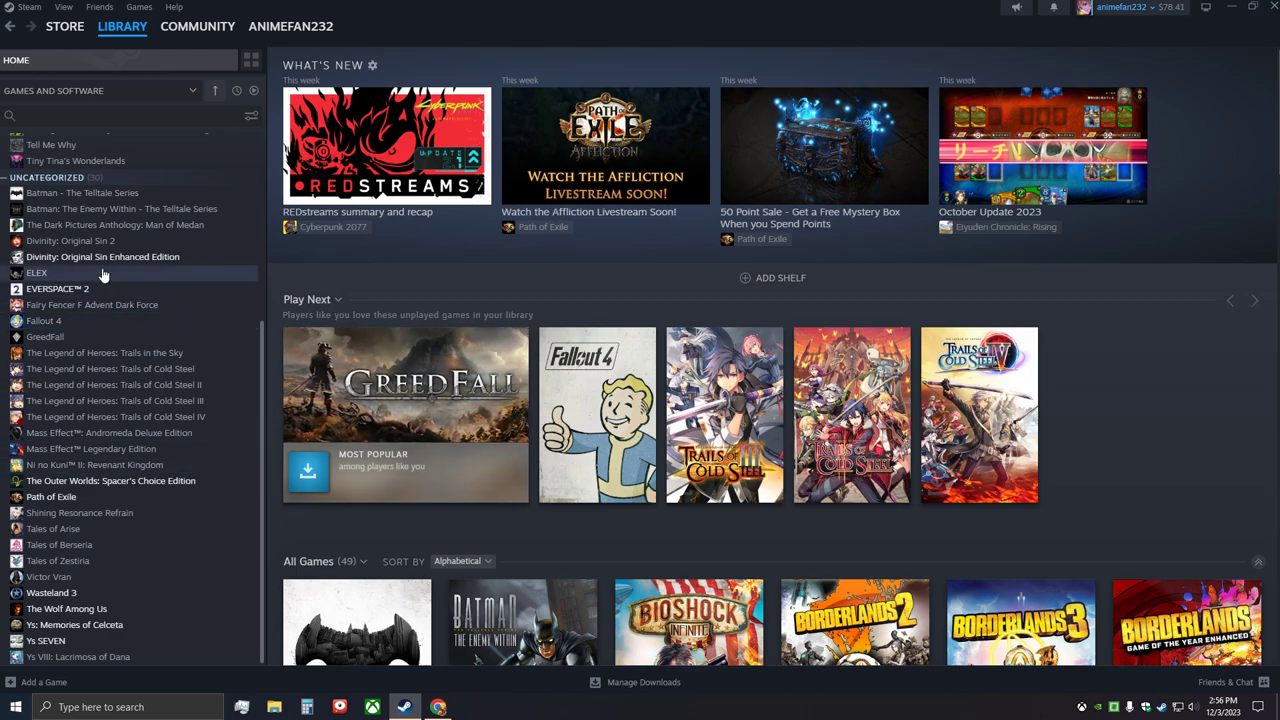
pyautogui.moveTo(109, 433)
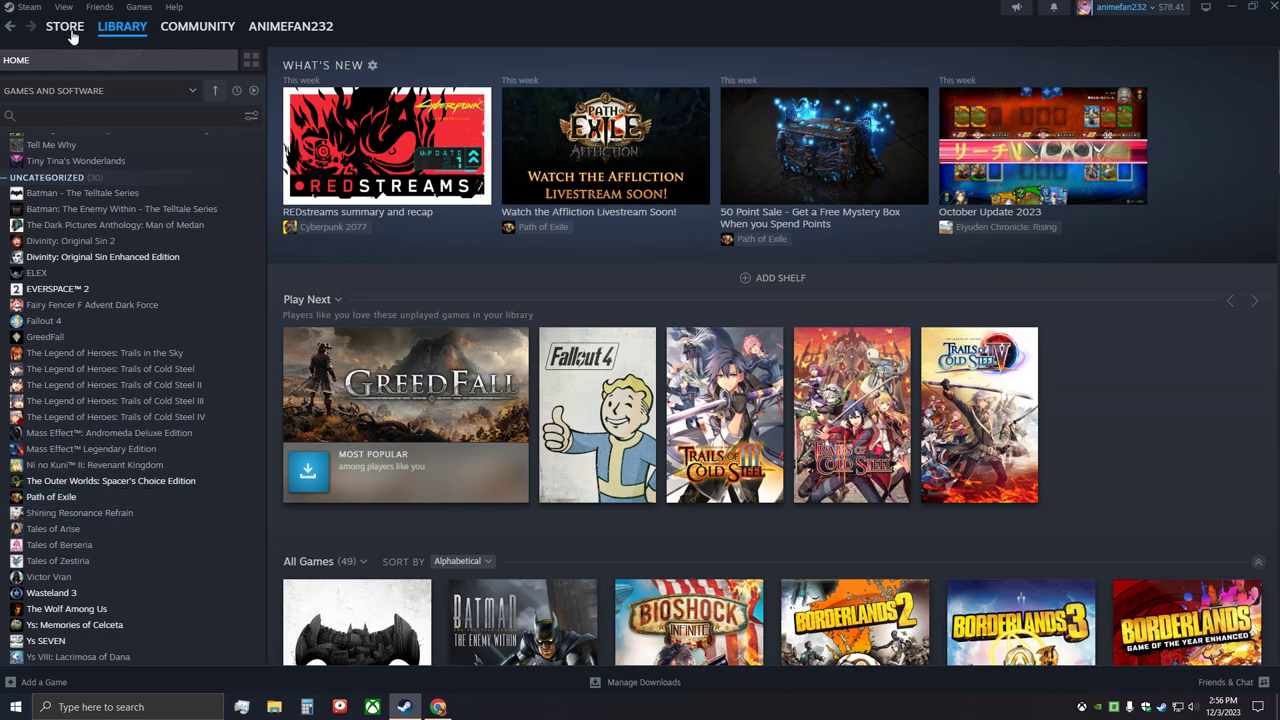
pyautogui.click(40, 164)
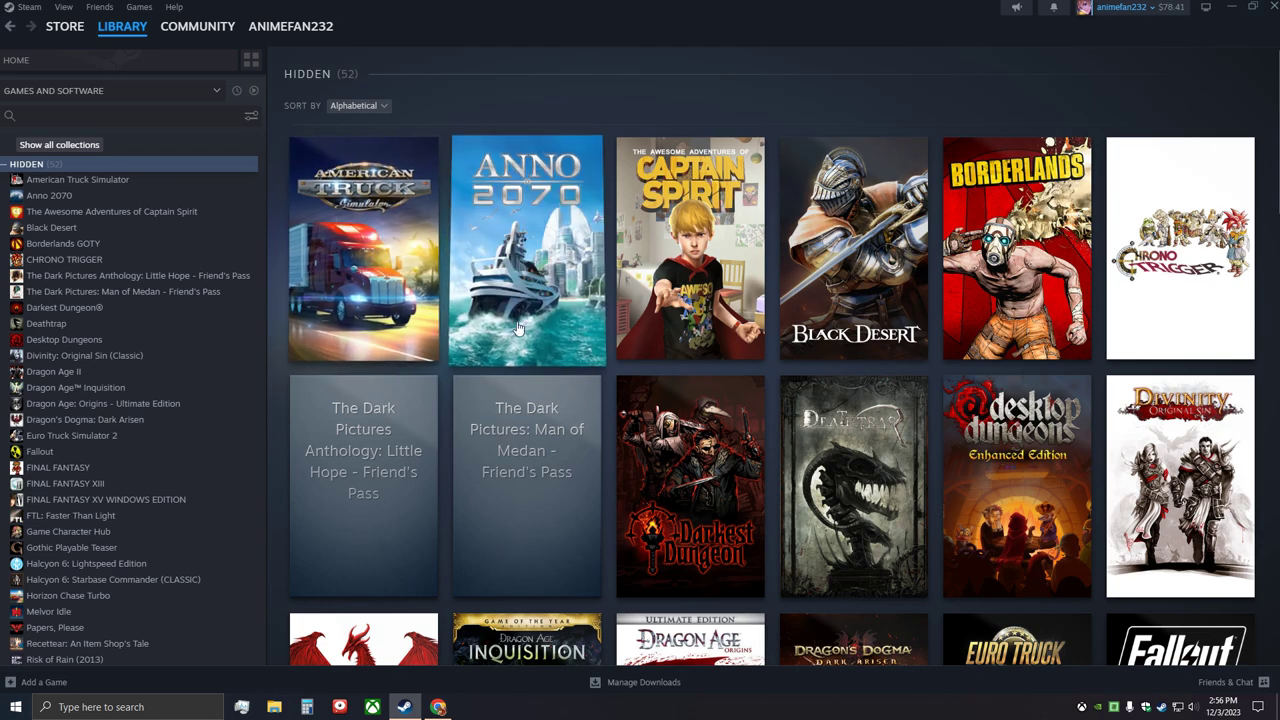
pyautogui.moveTo(690, 220)
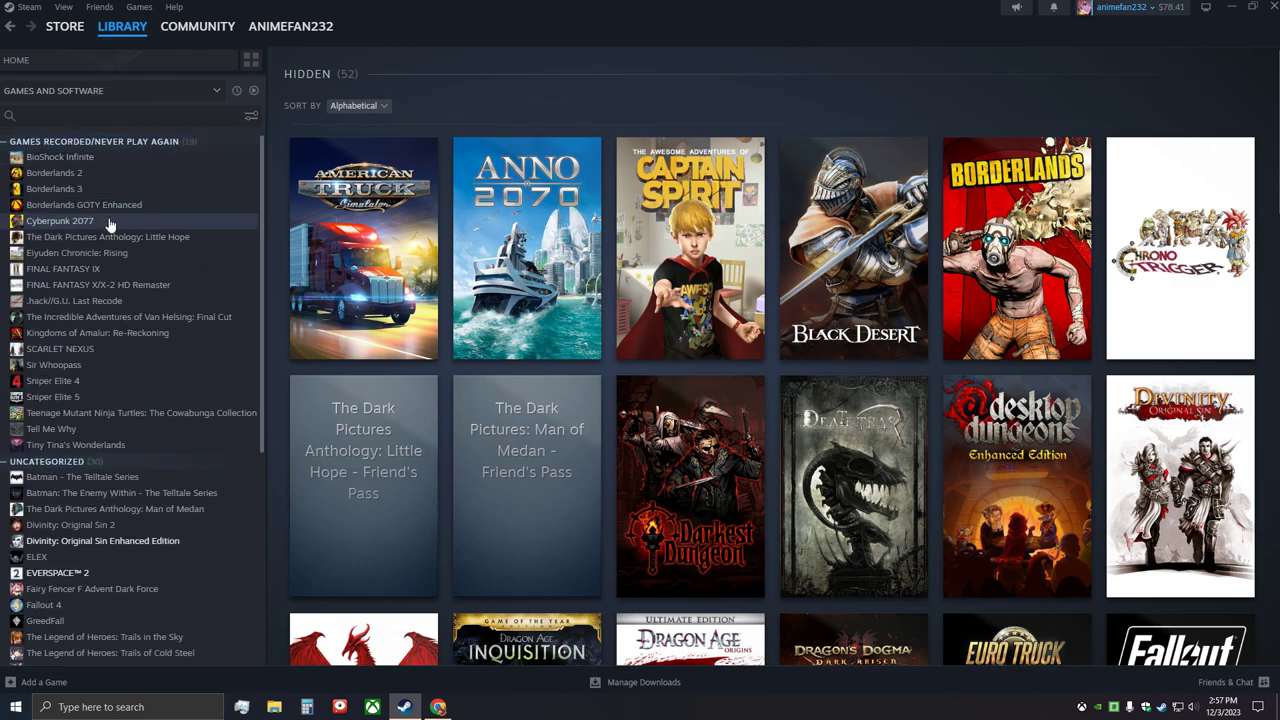
pyautogui.moveTo(84, 204)
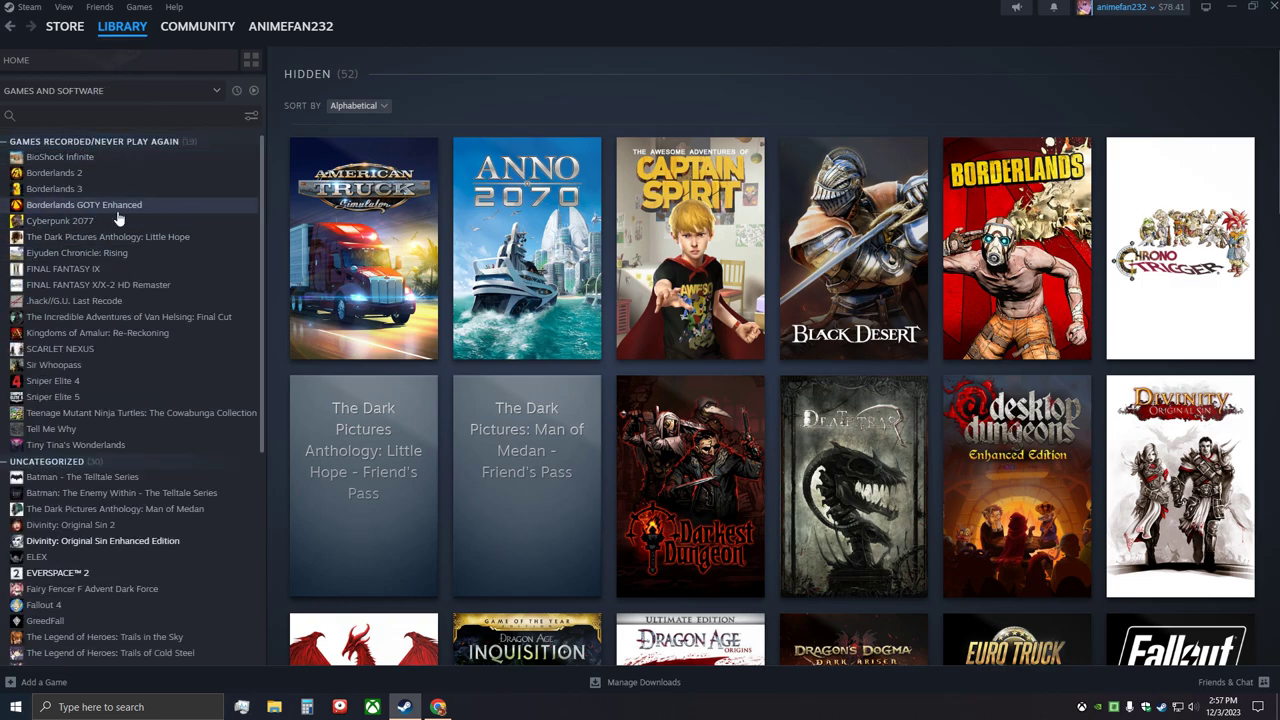
pyautogui.moveTo(1180, 260)
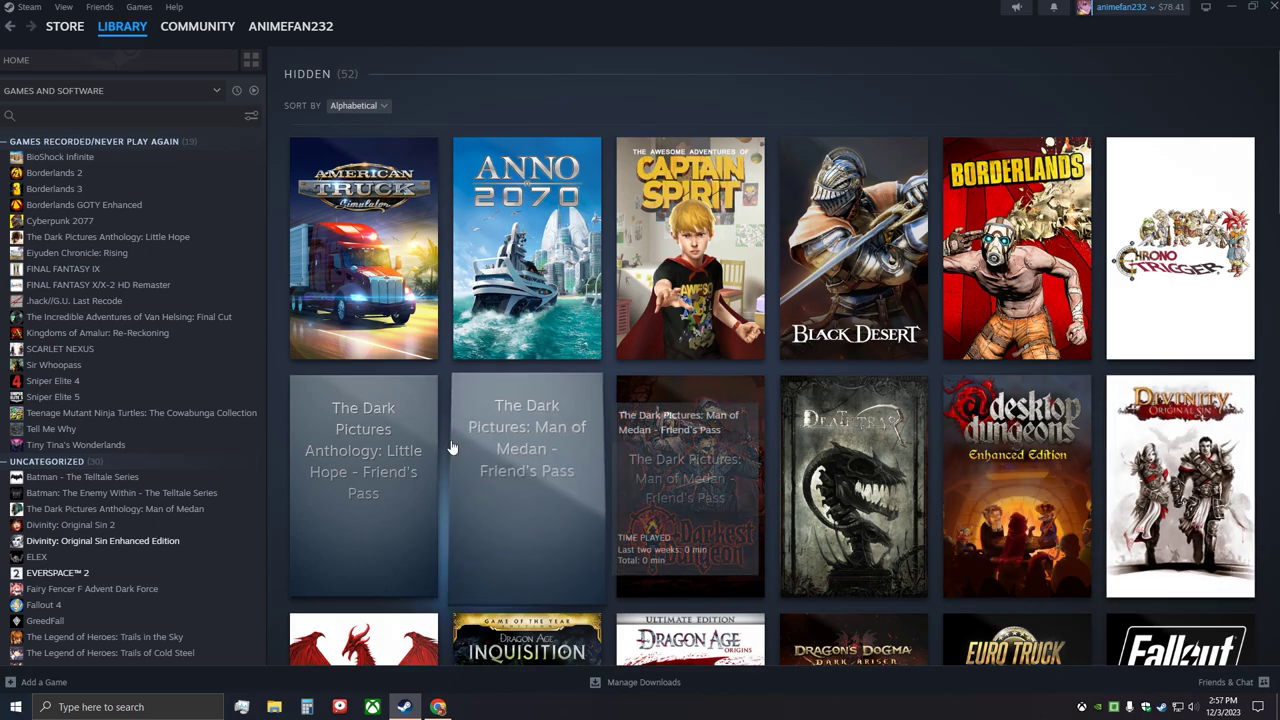
pyautogui.scroll(-3)
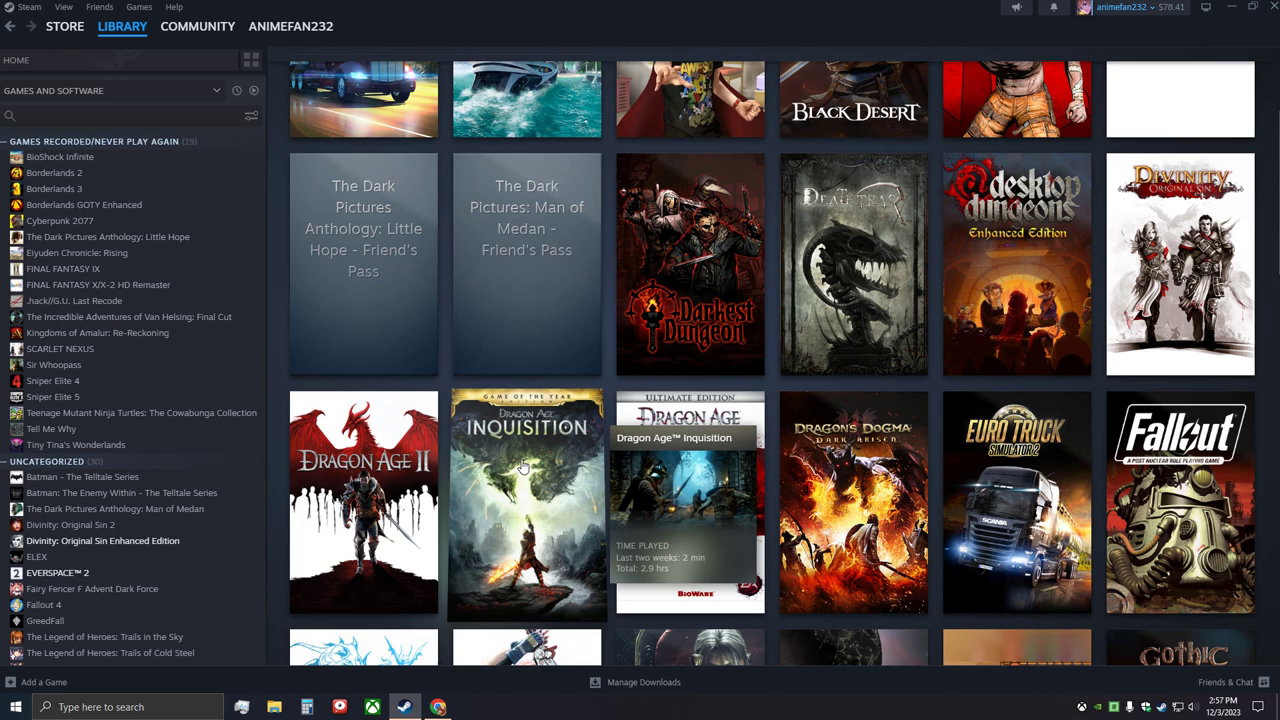
pyautogui.moveTo(690, 503)
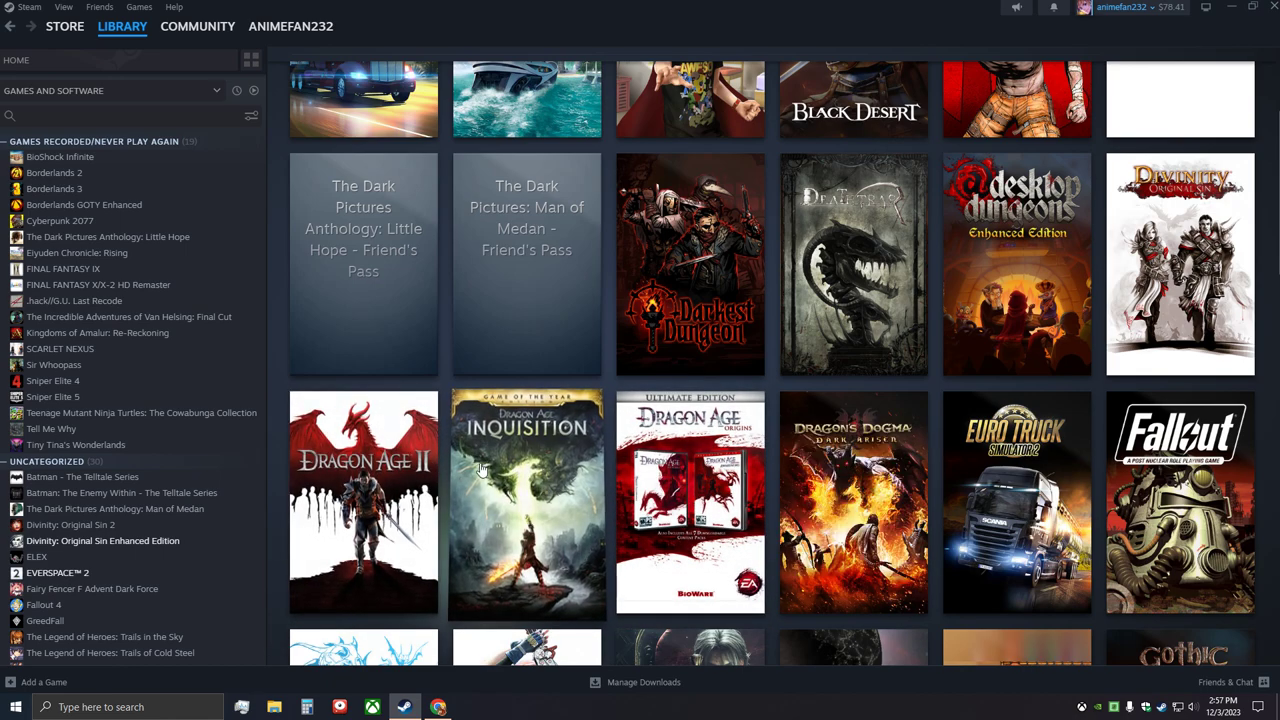
pyautogui.moveTo(853, 475)
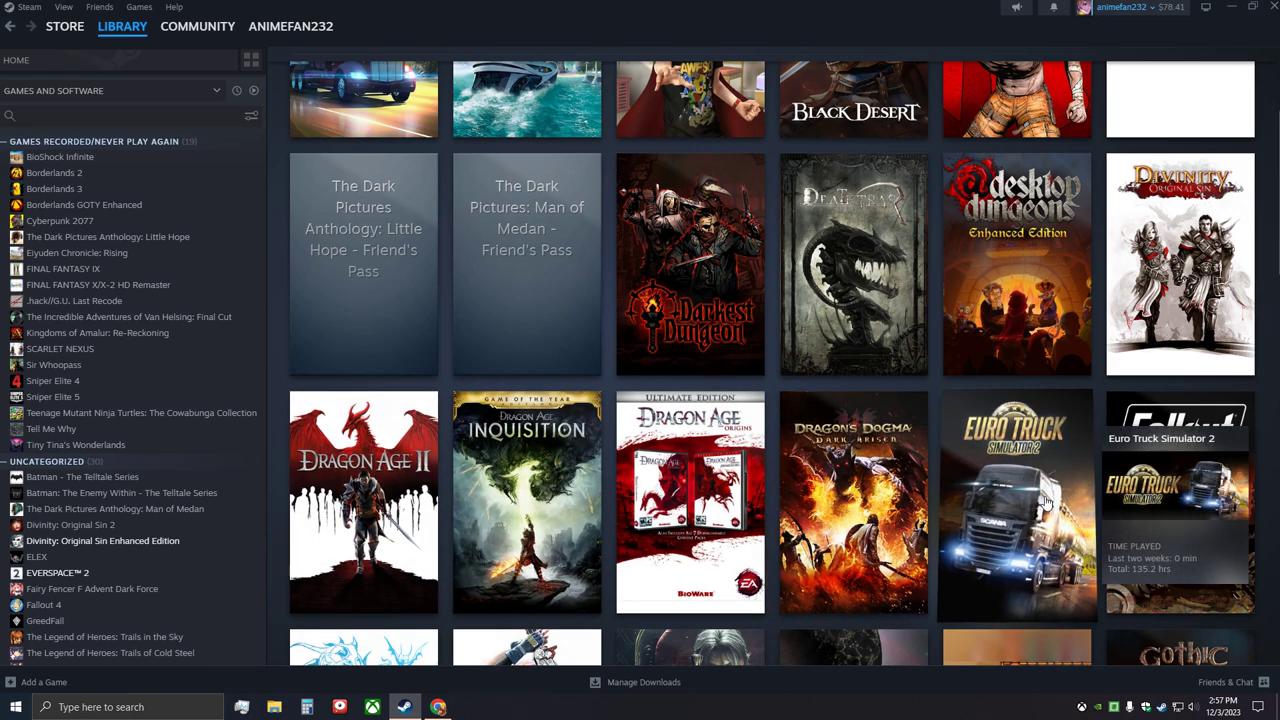
pyautogui.scroll(-3)
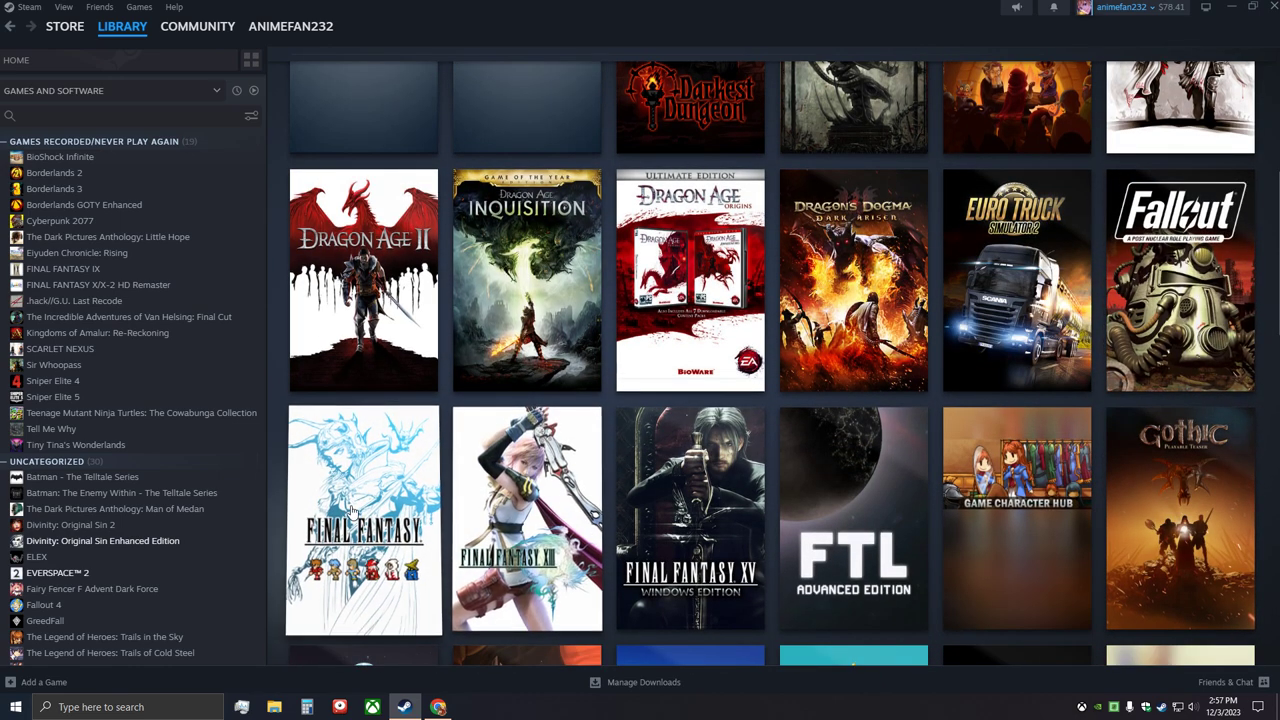
pyautogui.moveTo(527, 480)
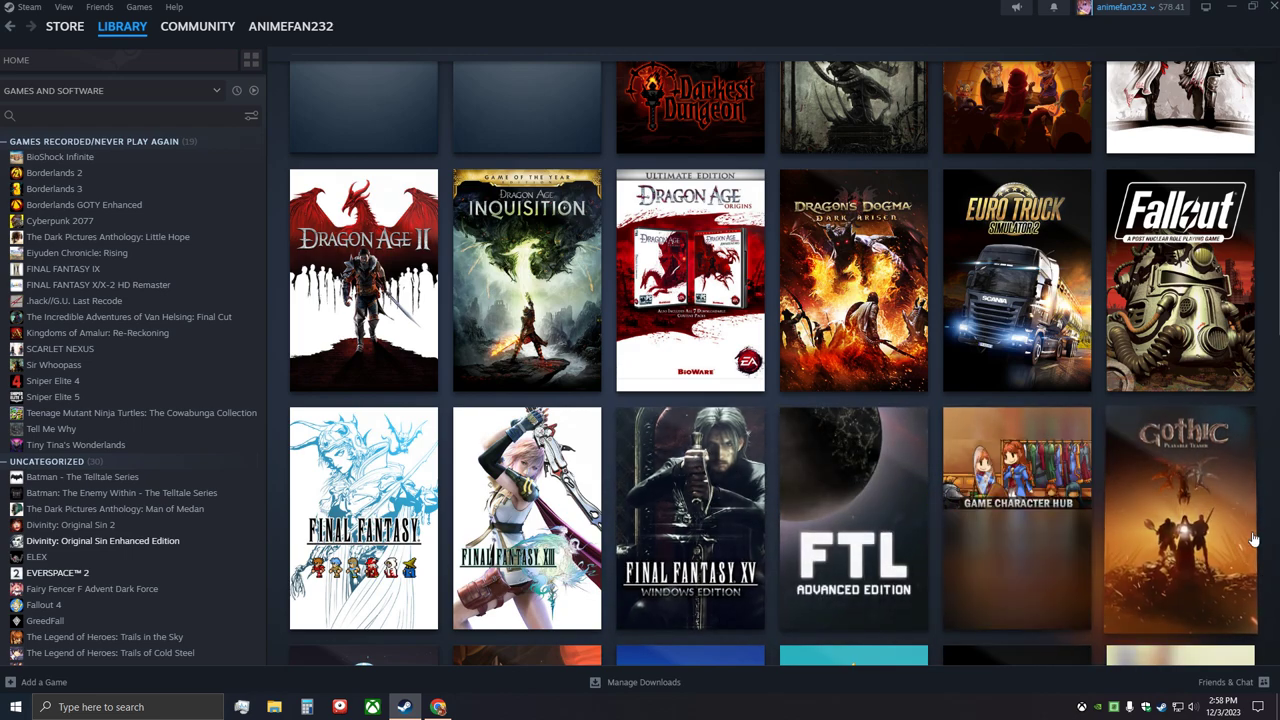
pyautogui.moveTo(383, 470)
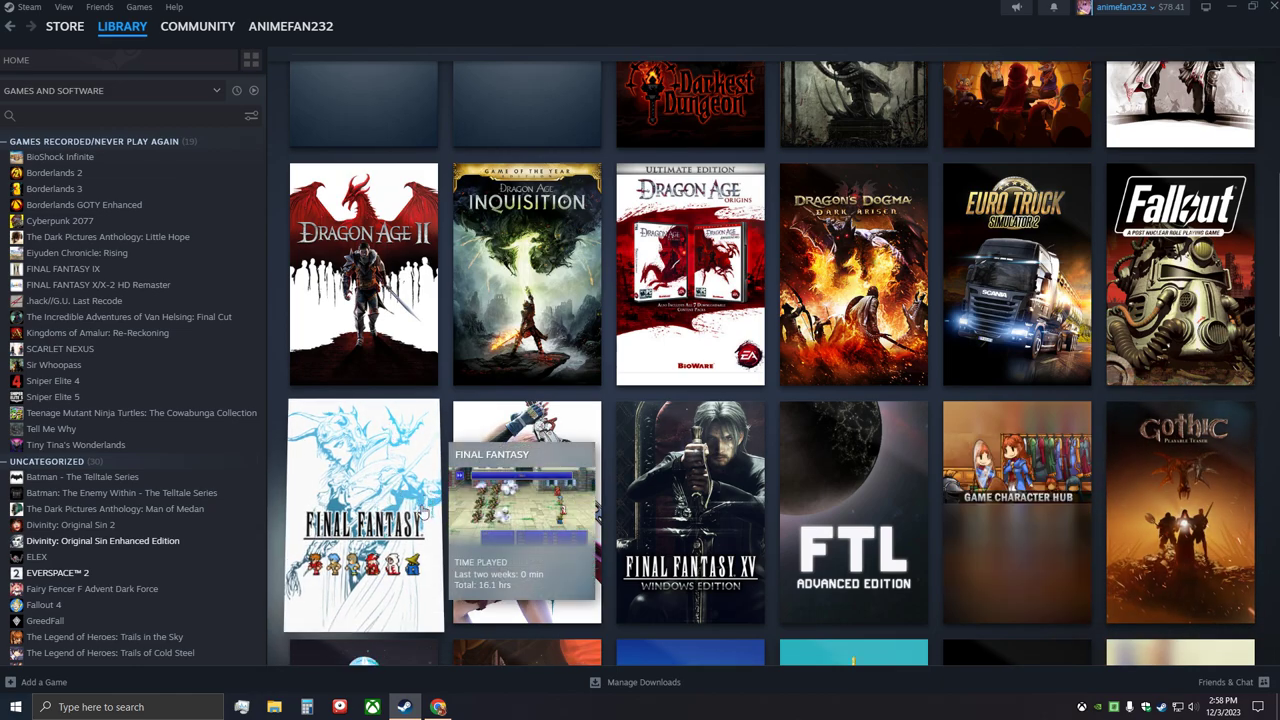
pyautogui.scroll(-3)
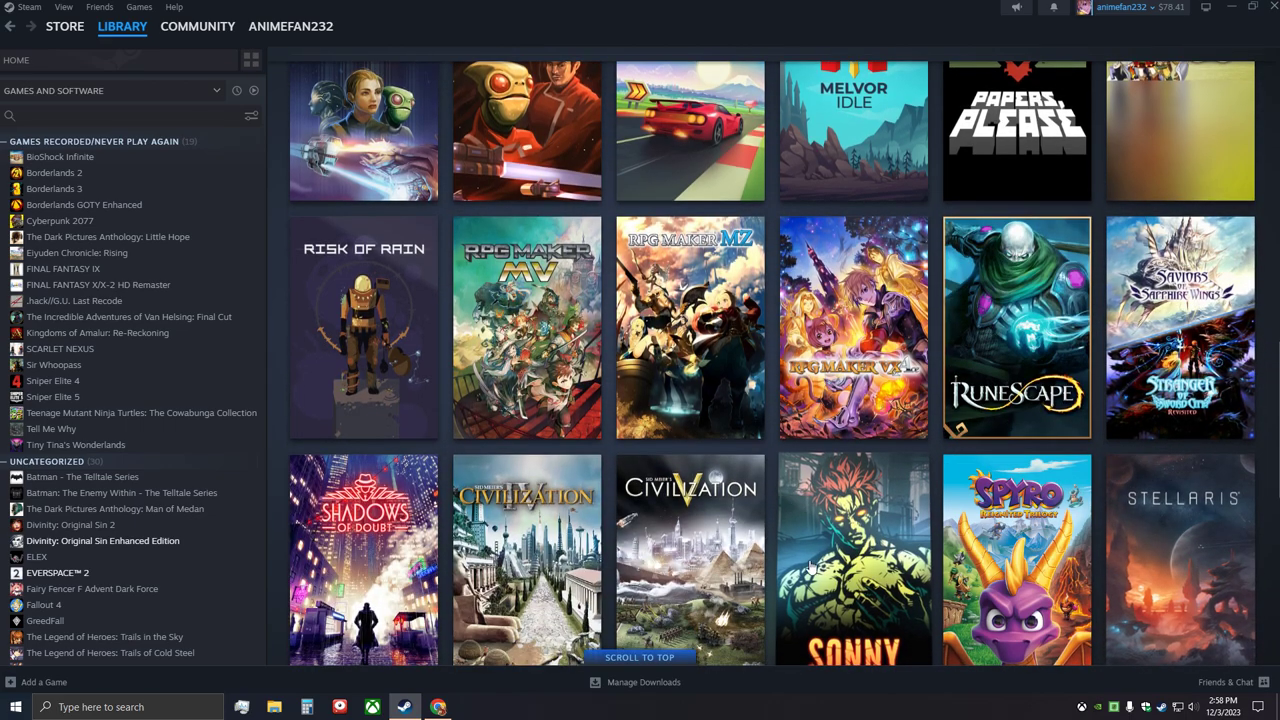
pyautogui.moveTo(1016, 530)
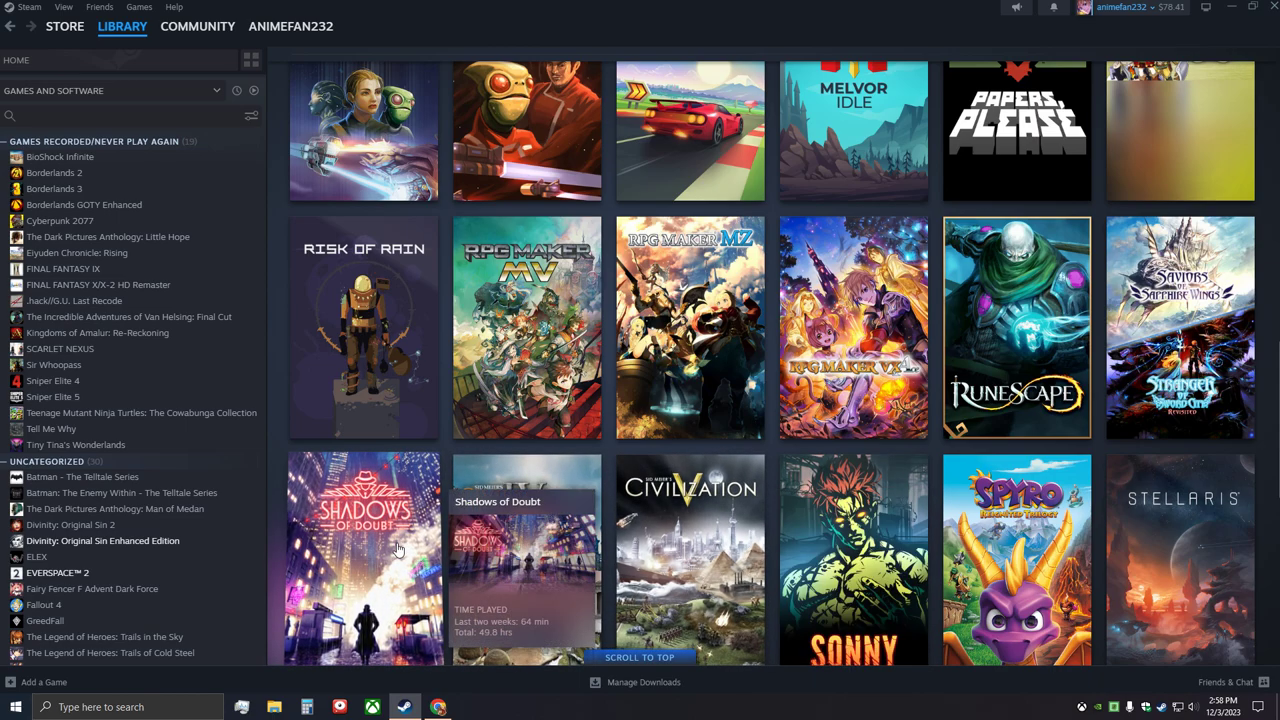
pyautogui.scroll(-3)
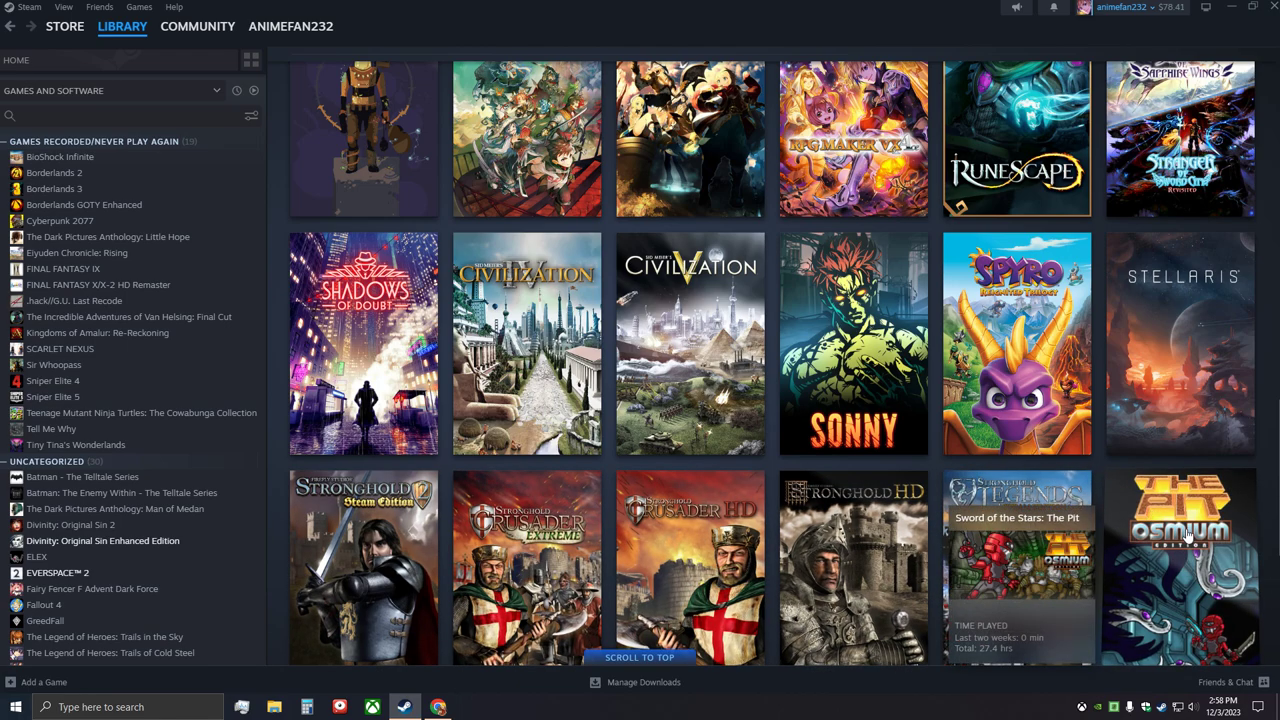
pyautogui.scroll(-3)
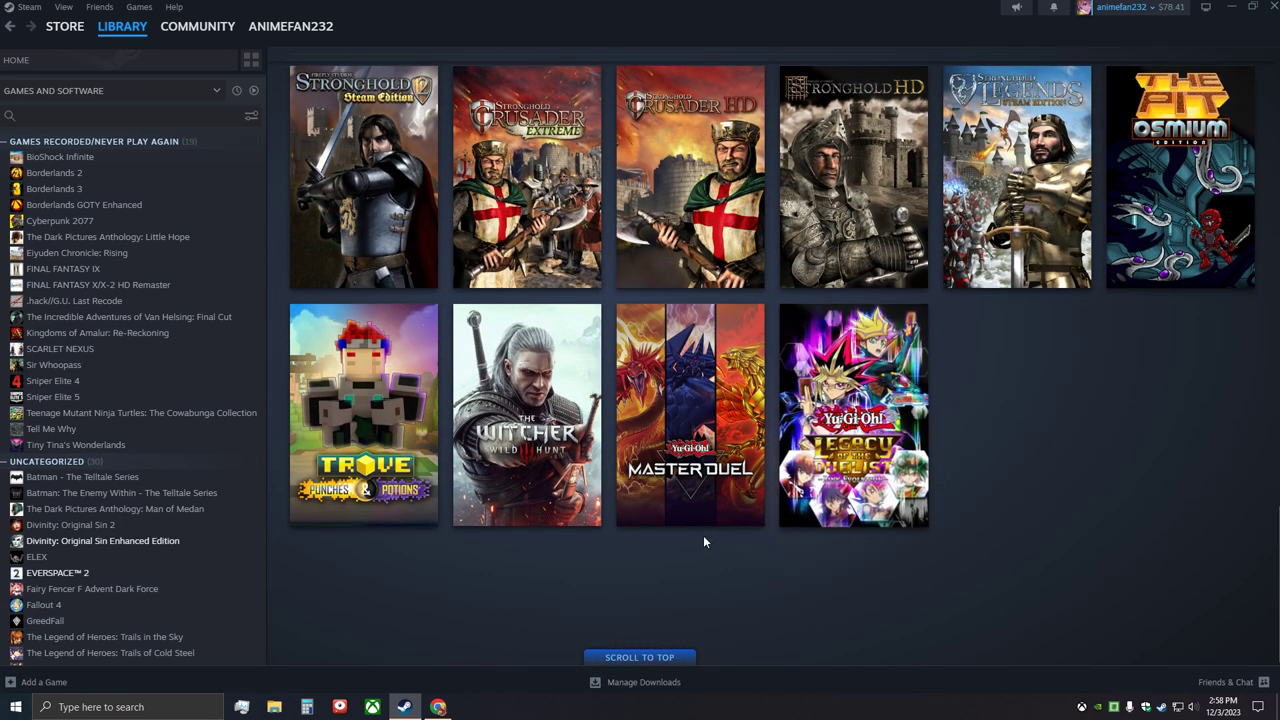
pyautogui.moveTo(527, 415)
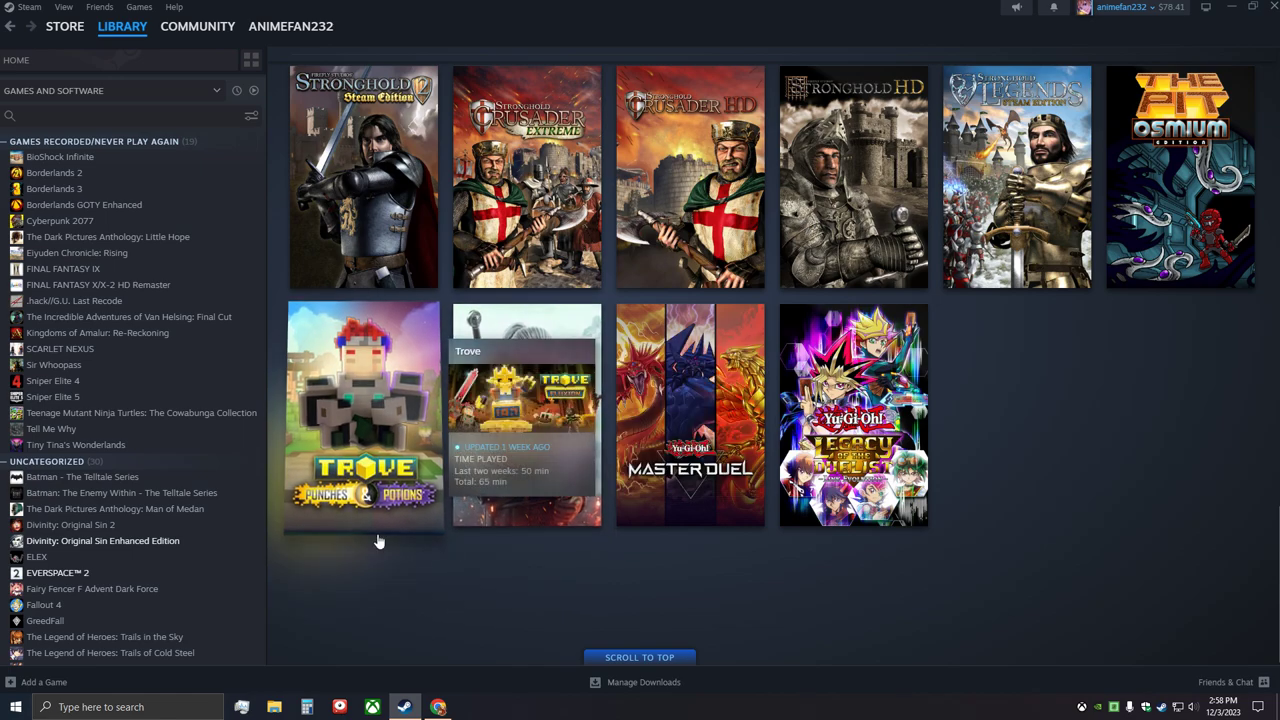
# - Visit the Store front page, then return to Library home and scroll the uncategorized games
pyautogui.click(64, 26)
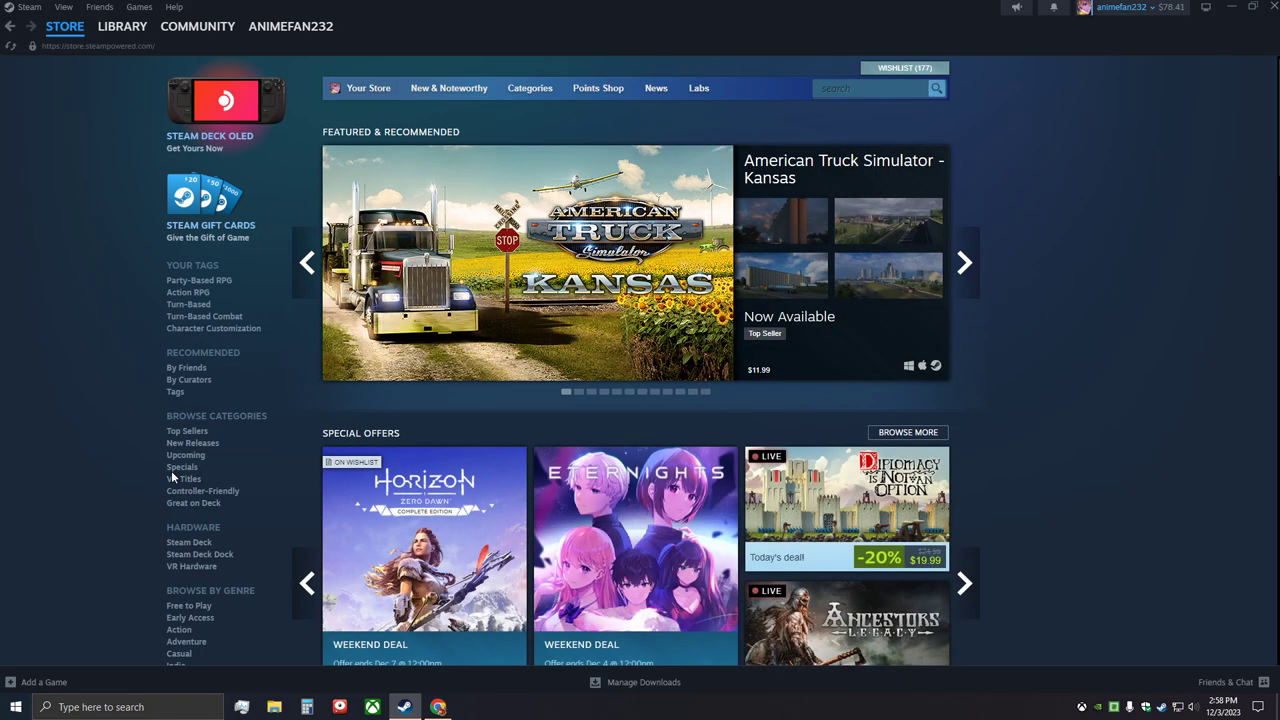
pyautogui.moveTo(42, 295)
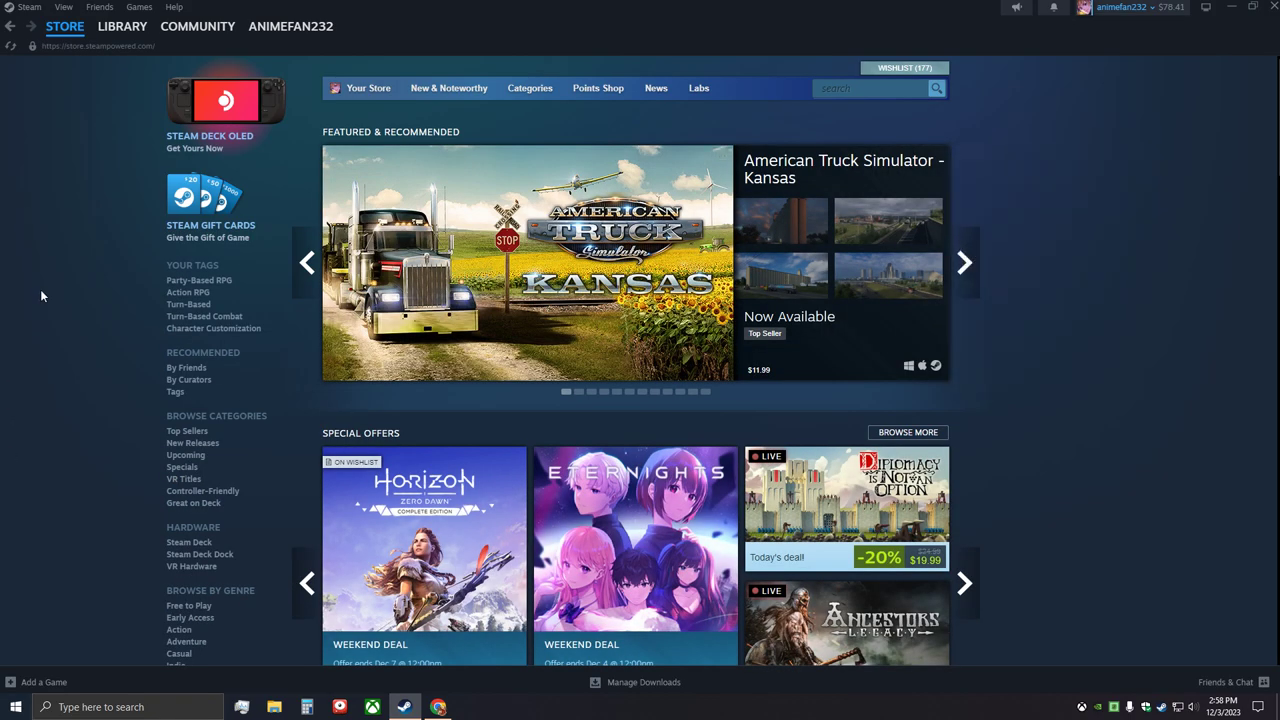
pyautogui.click(121, 26)
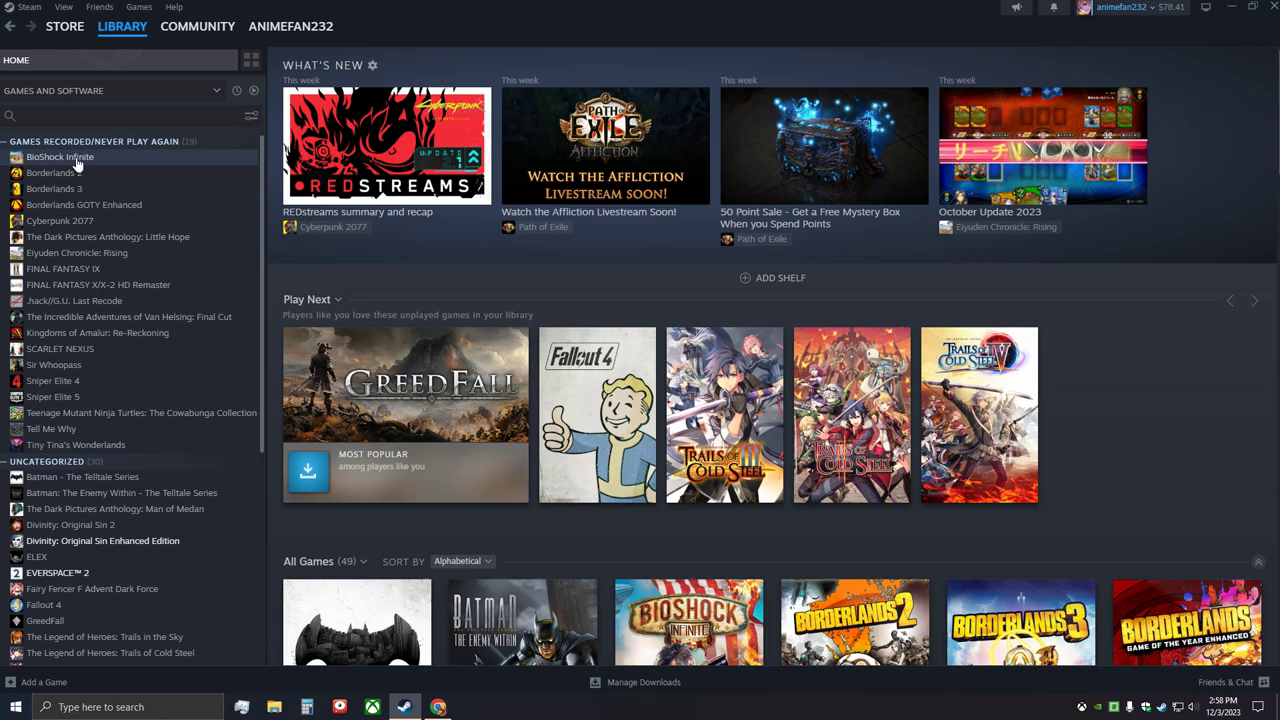
pyautogui.moveTo(183, 381)
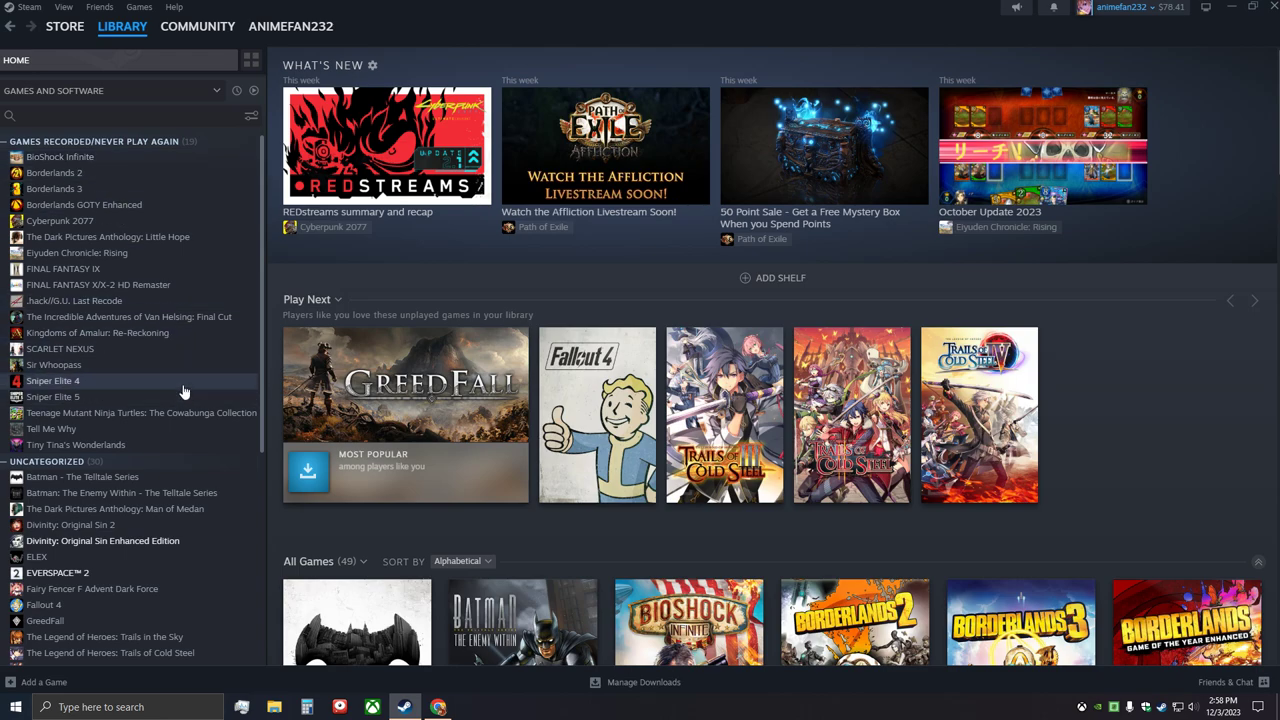
pyautogui.scroll(-3)
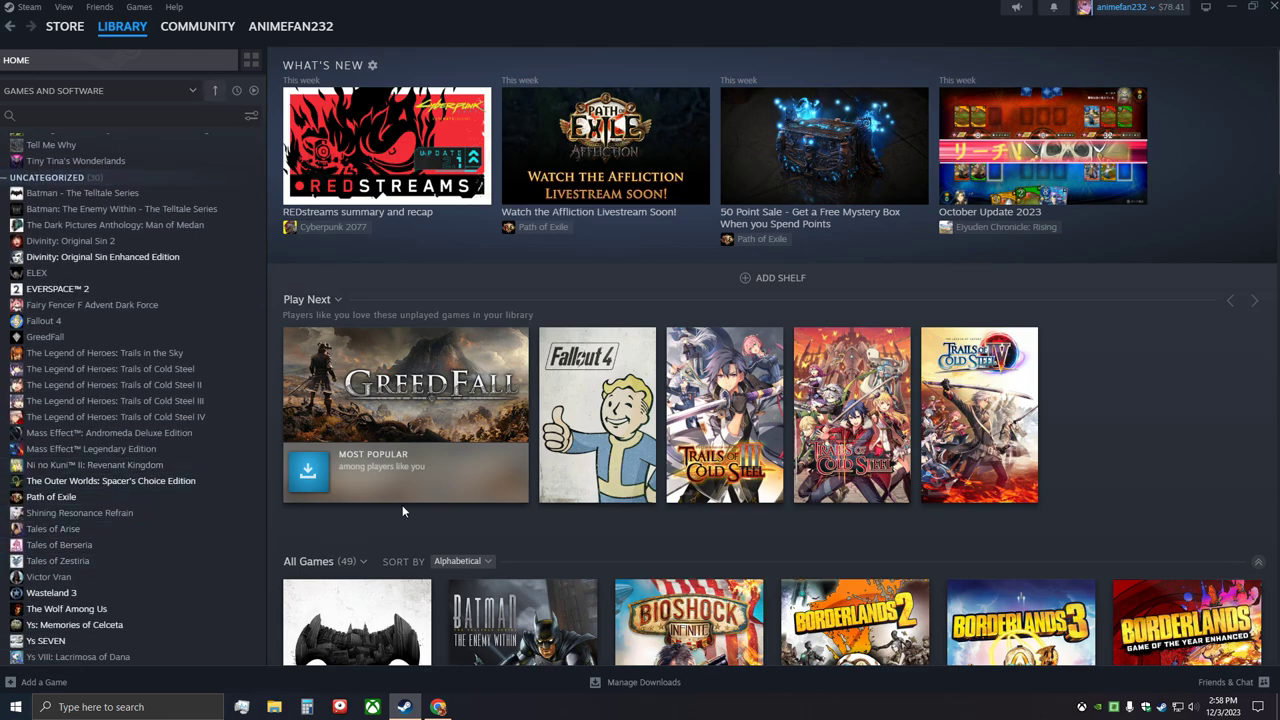
pyautogui.moveTo(105, 272)
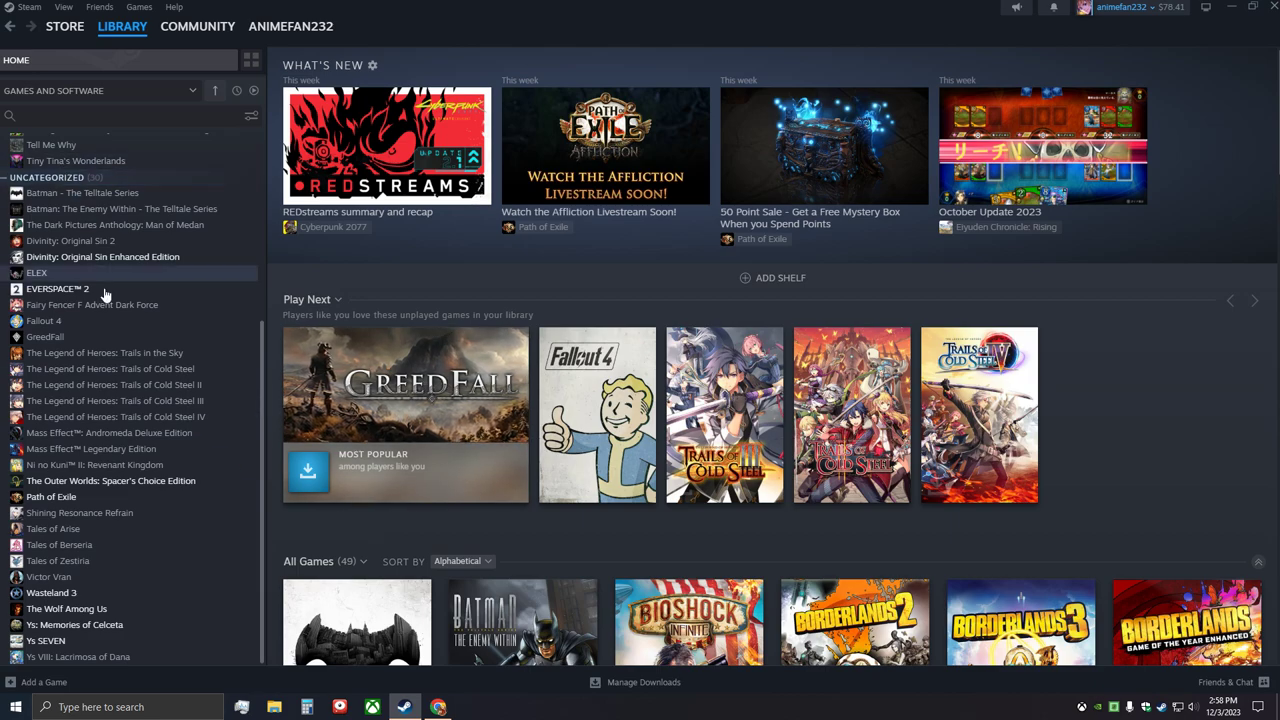
pyautogui.moveTo(320, 531)
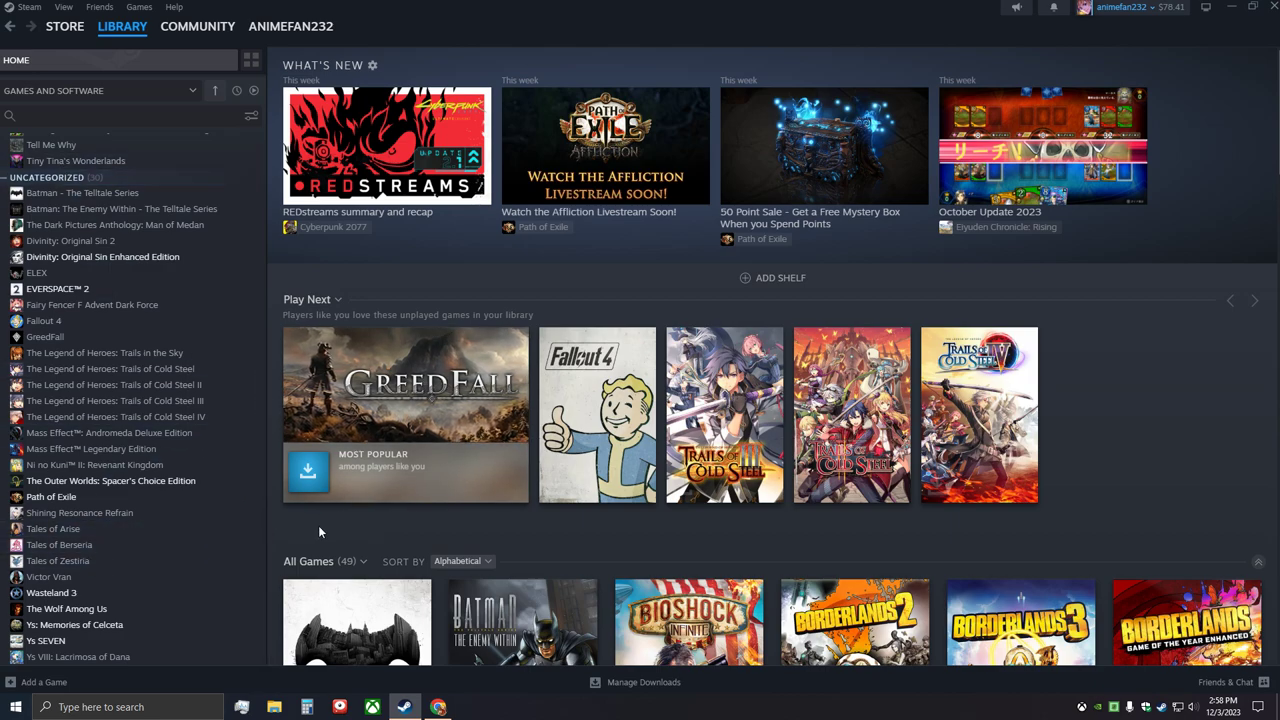